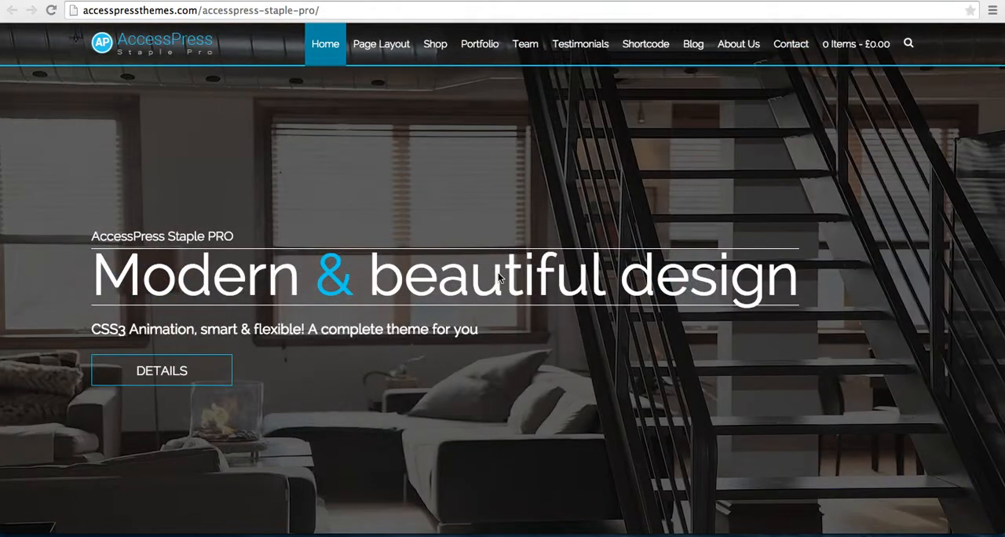
{"action": "mouse_move", "coordinate": [490, 261]}
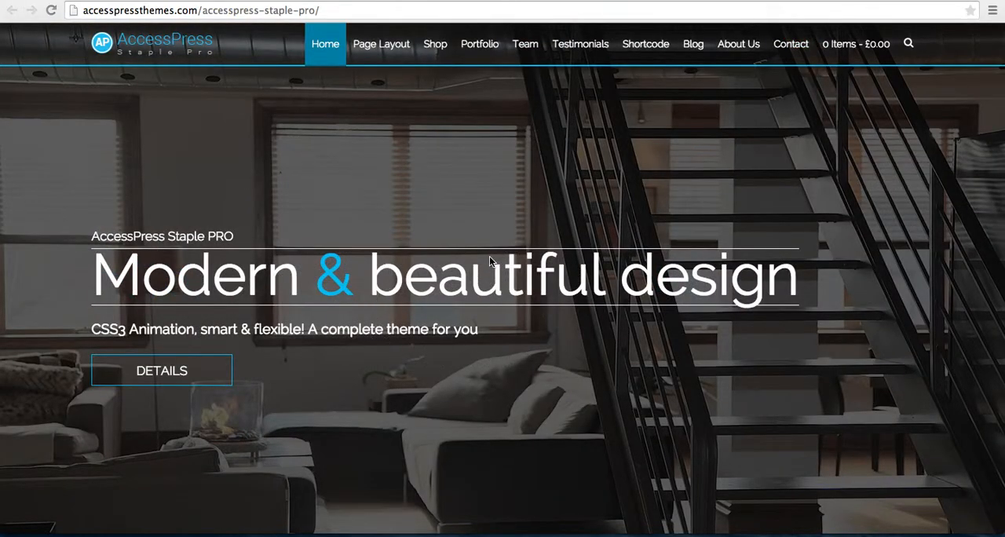
- Scroll through the Gmail order email and download the AccessPress Staple Pro package
{"action": "scroll", "scroll_direction": "down", "scroll_amount": 3}
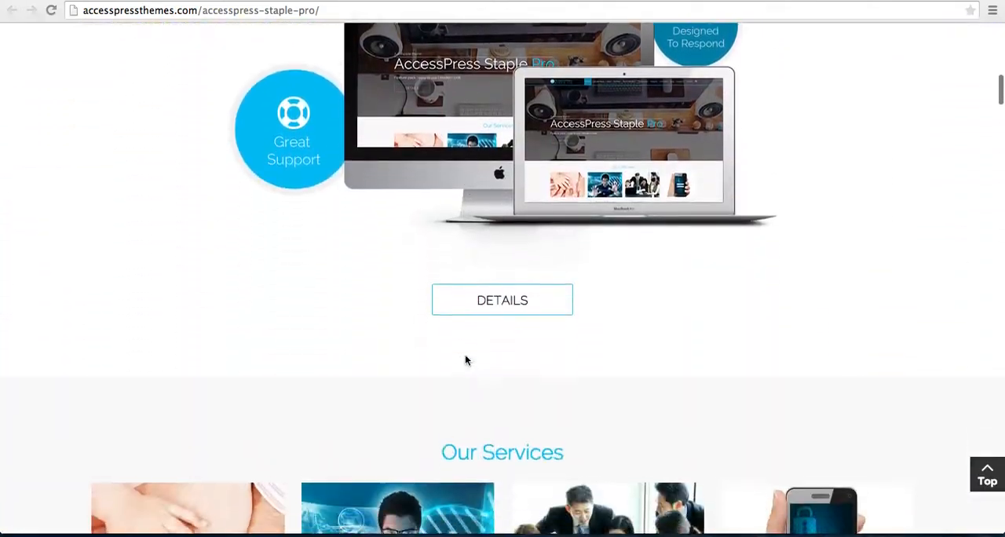
{"action": "scroll", "scroll_direction": "down", "scroll_amount": 3}
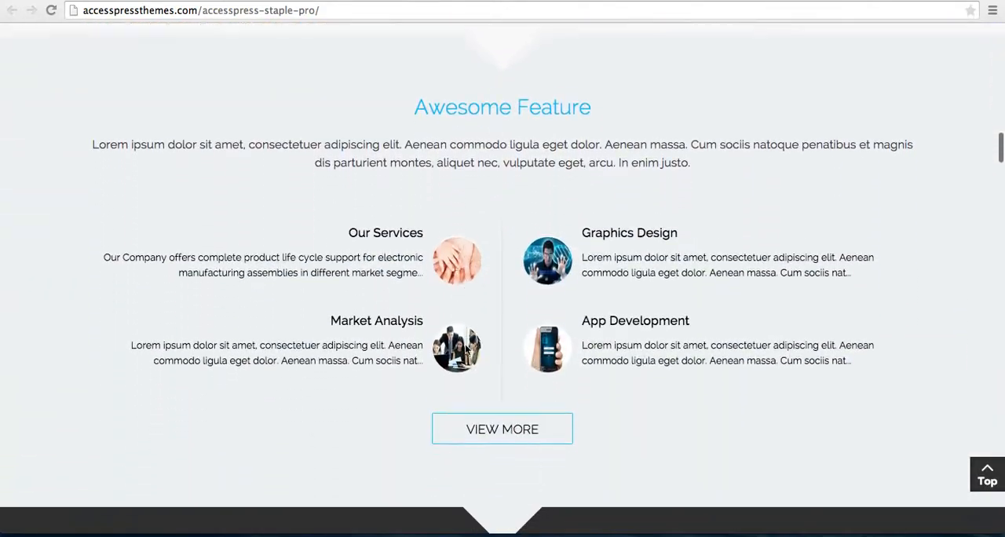
{"action": "scroll", "scroll_direction": "up", "scroll_amount": 3}
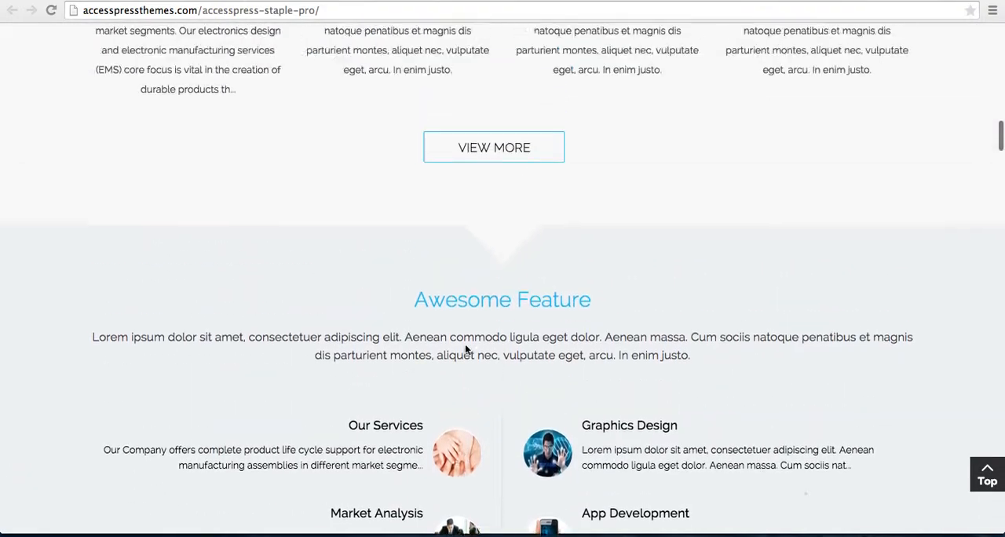
{"action": "scroll", "scroll_direction": "up", "scroll_amount": 3}
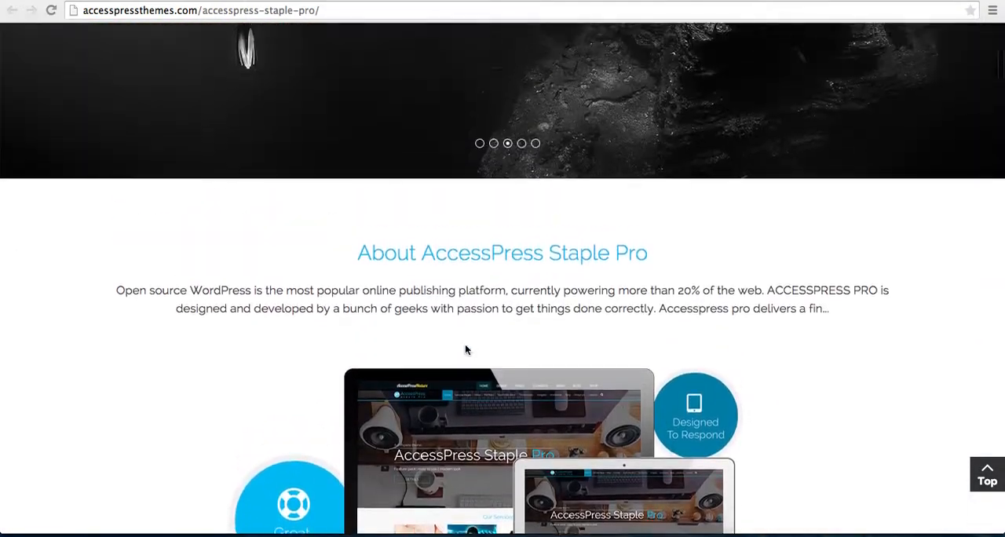
{"action": "scroll", "scroll_direction": "up", "scroll_amount": 3}
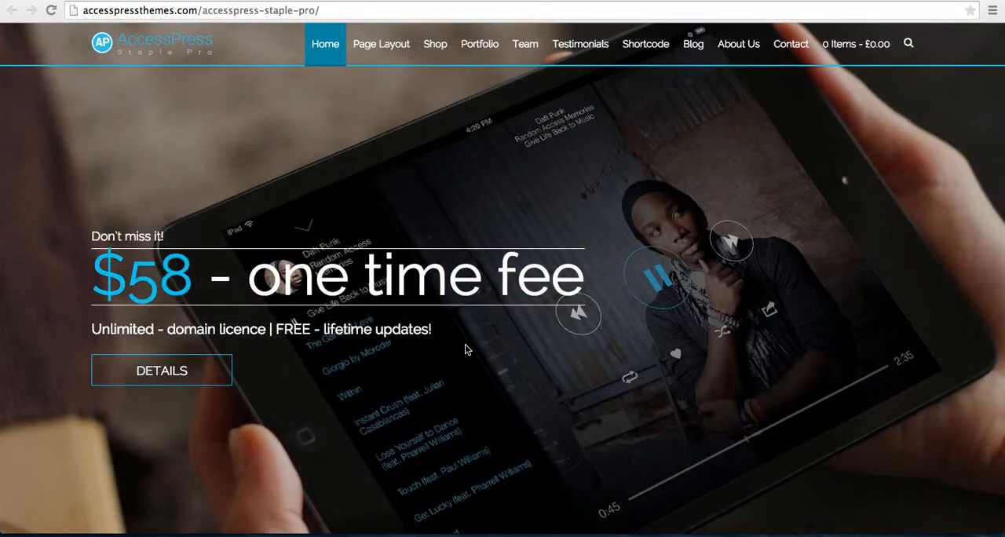
{"action": "mouse_move", "coordinate": [223, 119]}
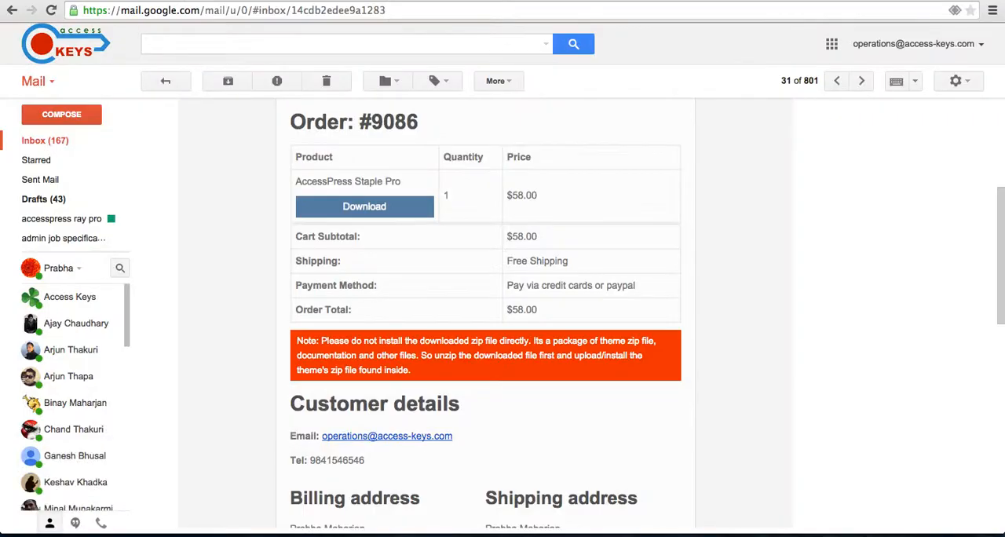
{"action": "scroll", "scroll_direction": "down", "scroll_amount": 3}
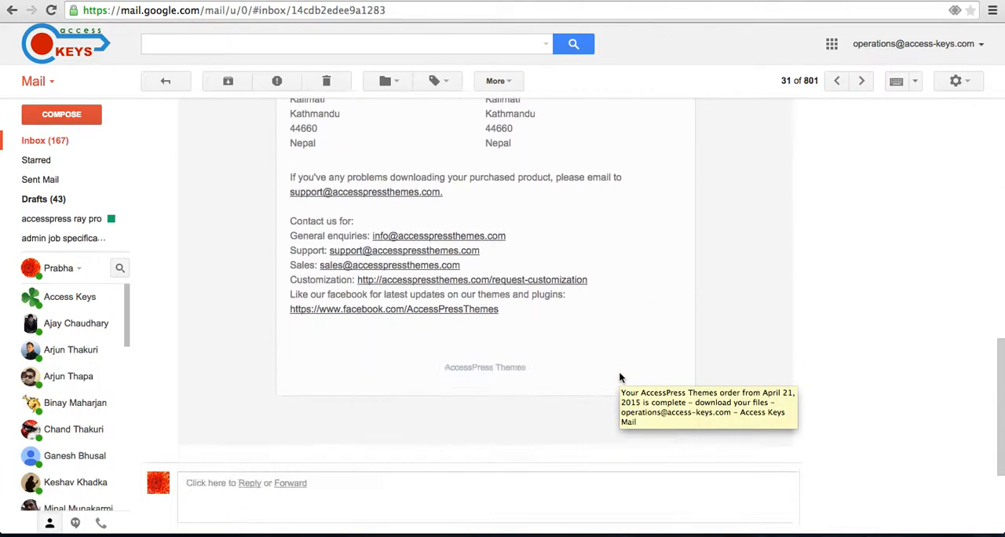
{"action": "scroll", "scroll_direction": "up", "scroll_amount": 3}
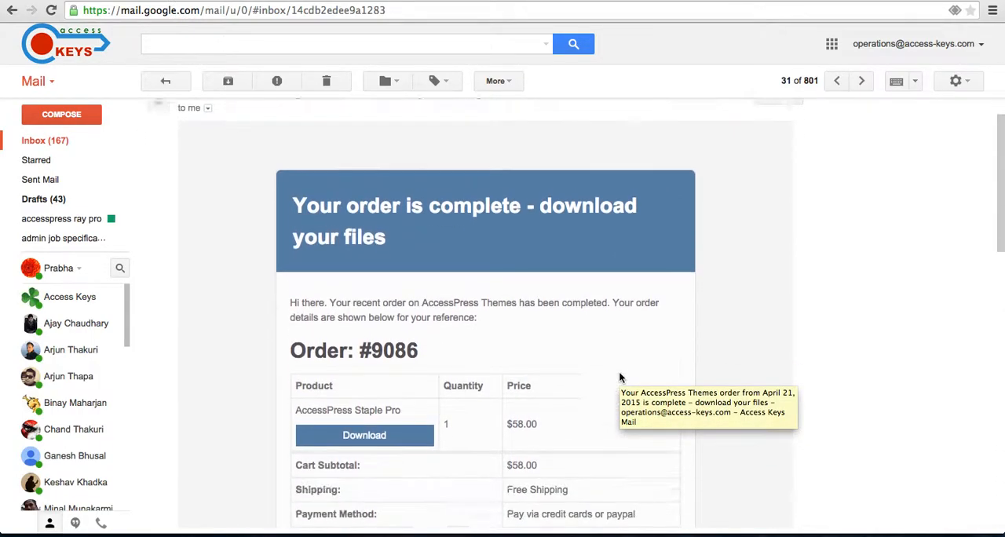
{"action": "scroll", "scroll_direction": "down", "scroll_amount": 3}
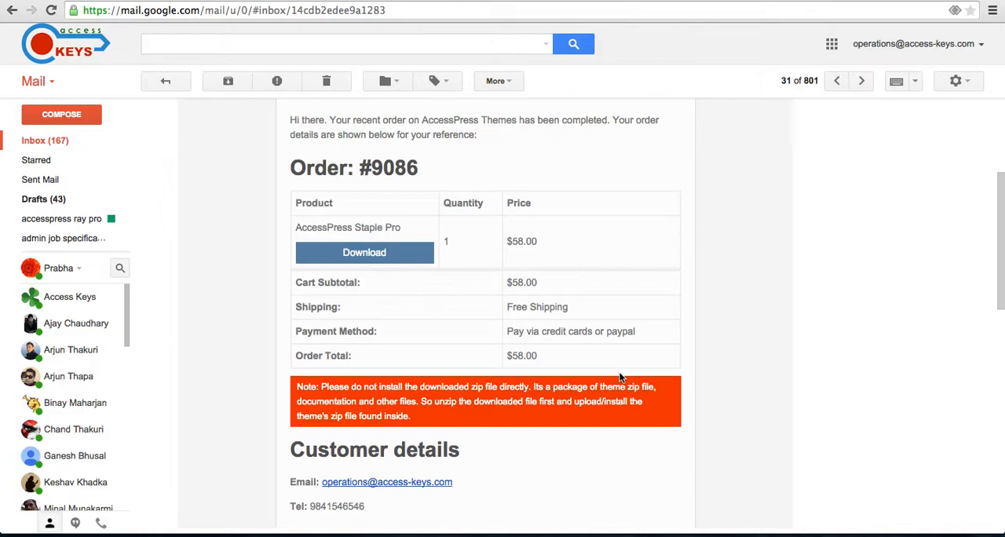
{"action": "scroll", "scroll_direction": "down", "scroll_amount": 3}
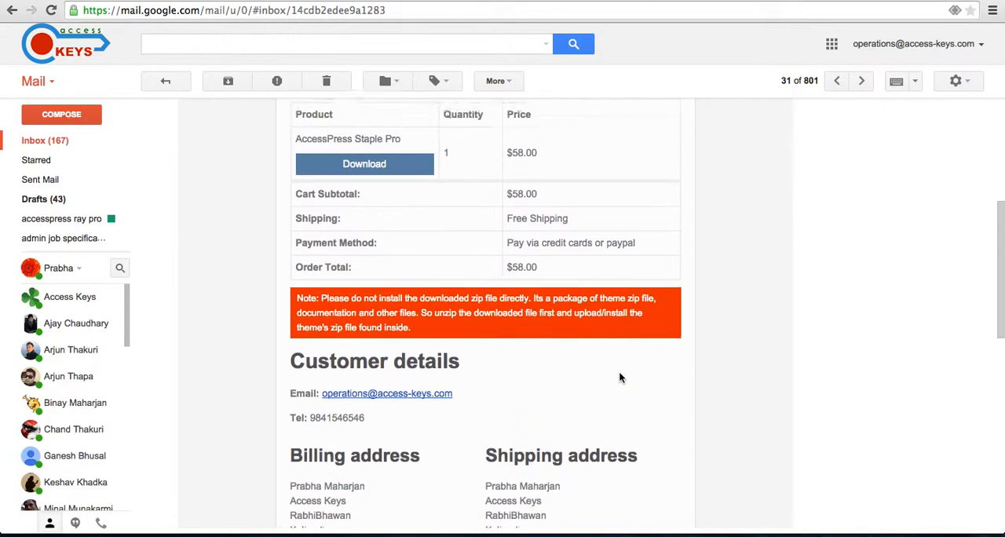
{"action": "scroll", "scroll_direction": "up", "scroll_amount": 3}
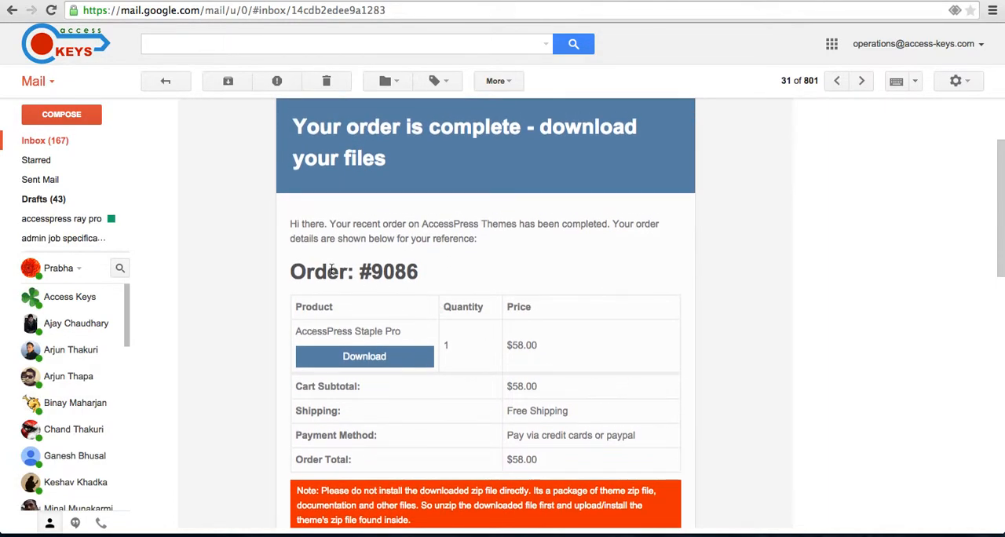
{"action": "mouse_move", "coordinate": [552, 411]}
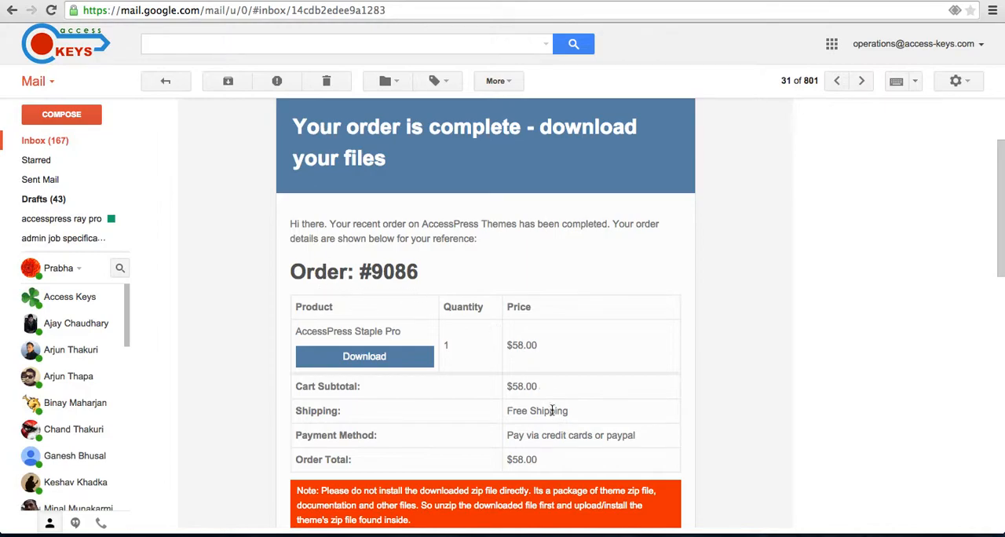
{"action": "mouse_move", "coordinate": [467, 416]}
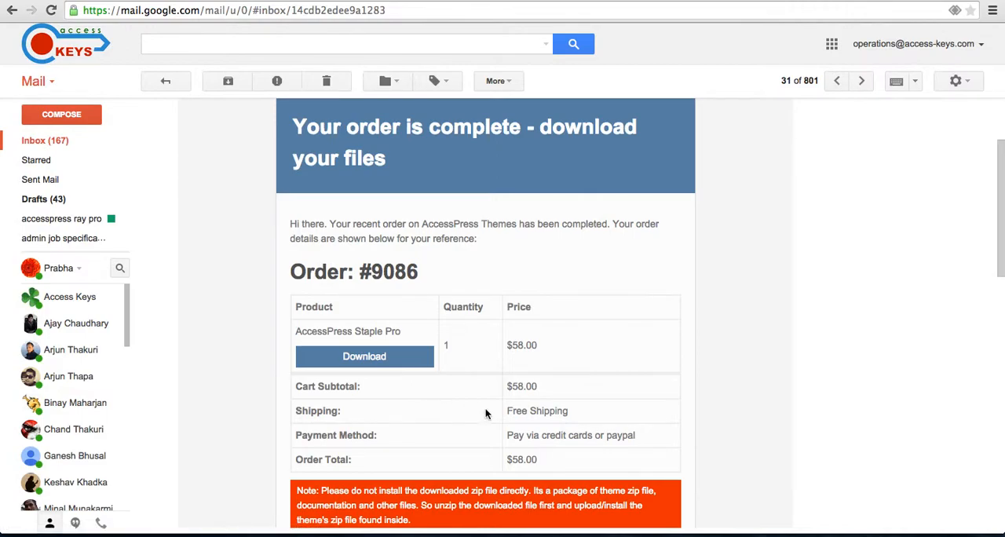
{"action": "scroll", "scroll_direction": "down", "scroll_amount": 3}
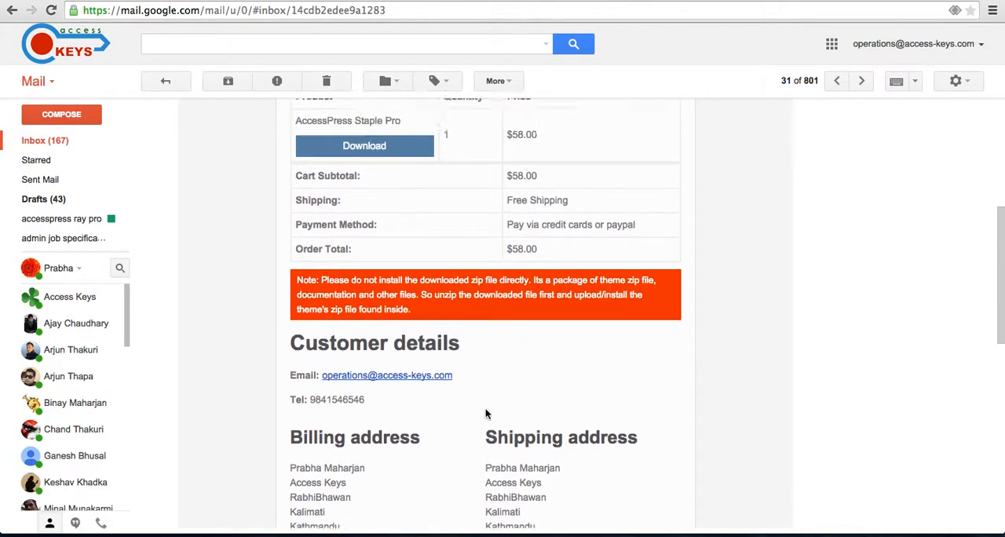
{"action": "scroll", "scroll_direction": "up", "scroll_amount": 3}
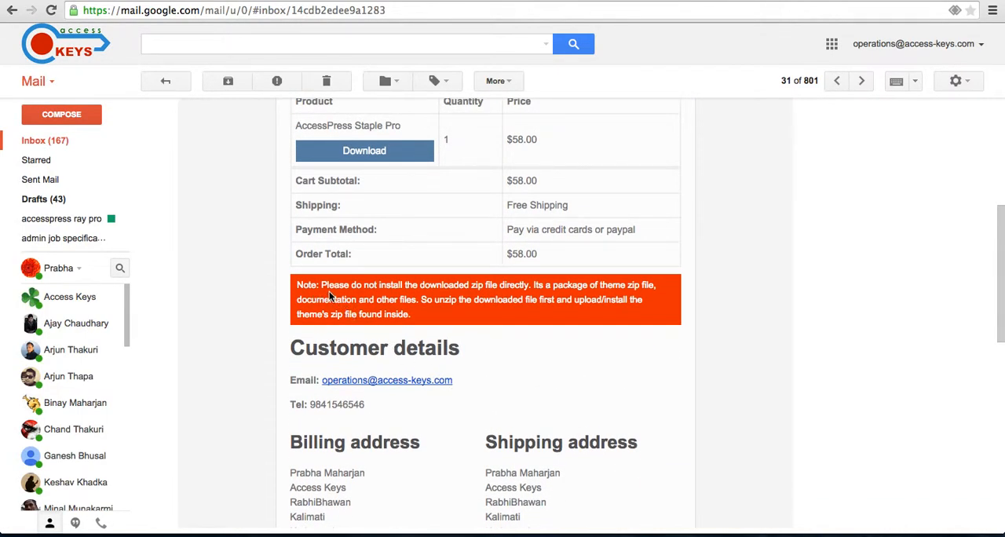
{"action": "mouse_move", "coordinate": [437, 314]}
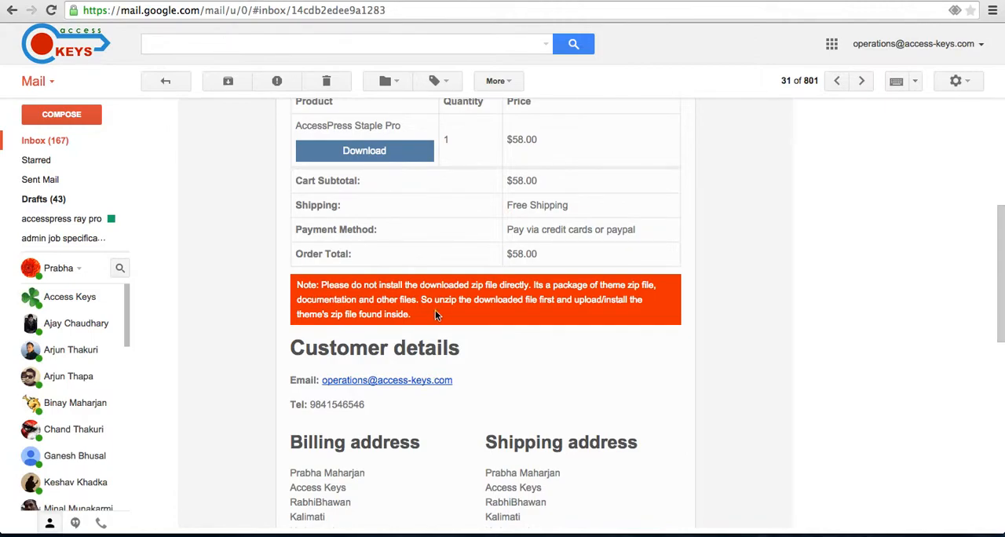
{"action": "mouse_move", "coordinate": [477, 347]}
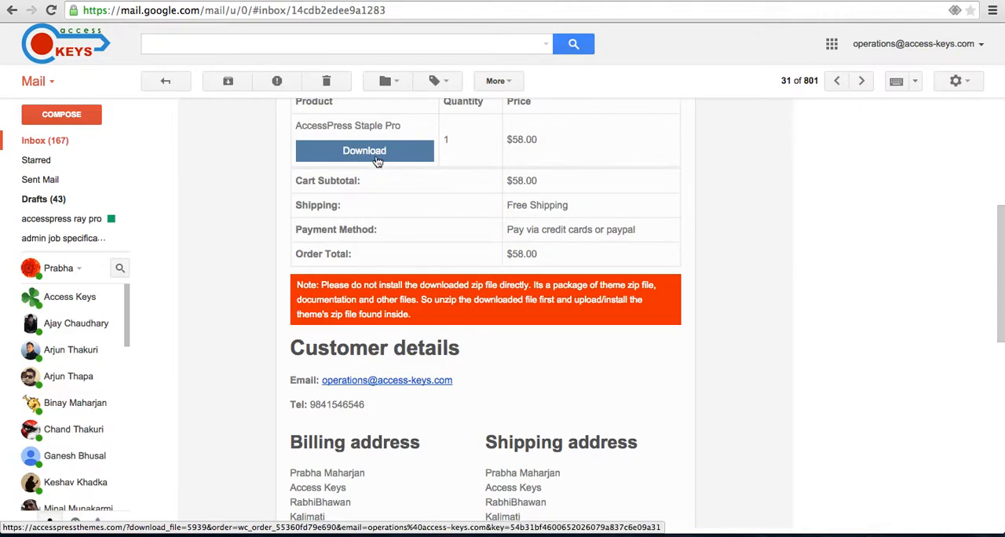
{"action": "left_click", "coordinate": [365, 150]}
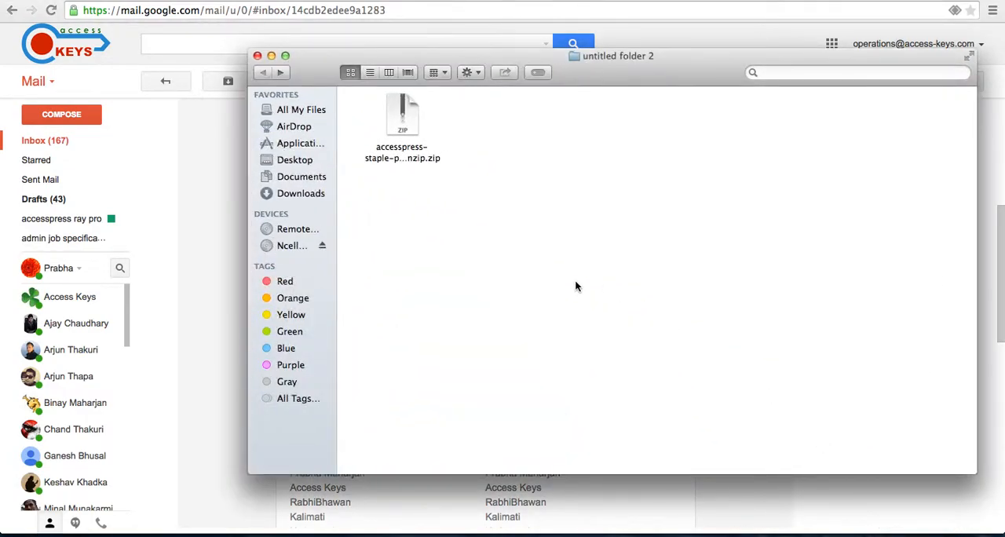
{"action": "mouse_move", "coordinate": [392, 116]}
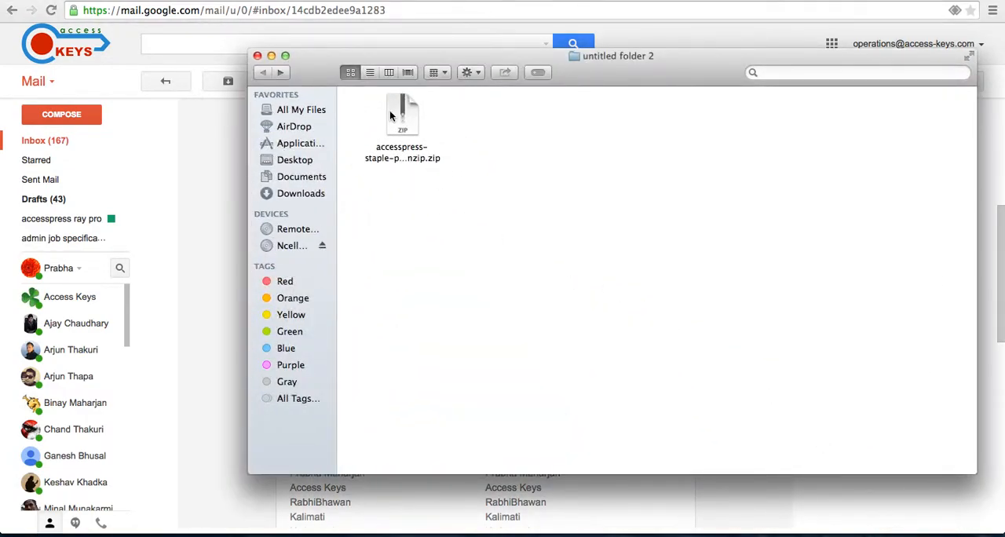
{"action": "mouse_move", "coordinate": [426, 171]}
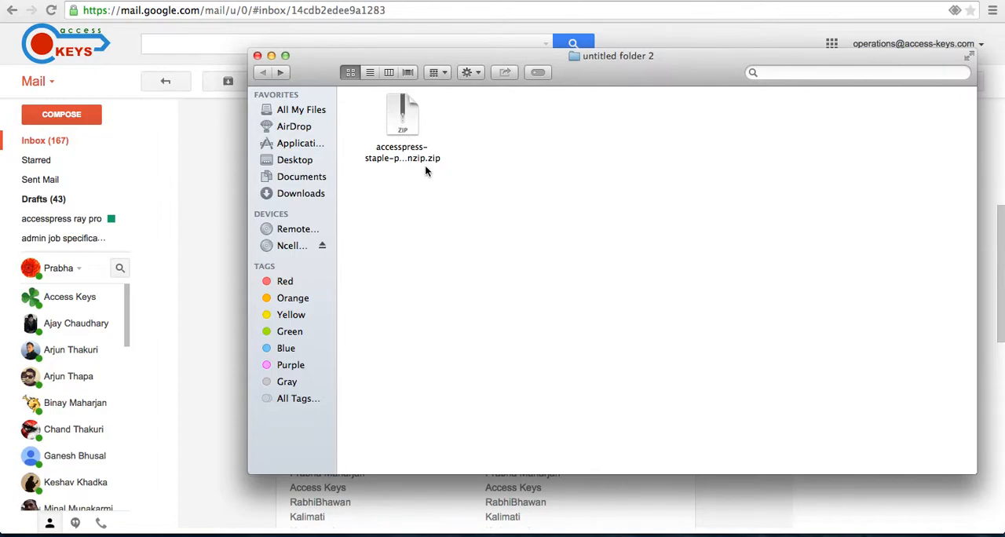
{"action": "mouse_move", "coordinate": [405, 128]}
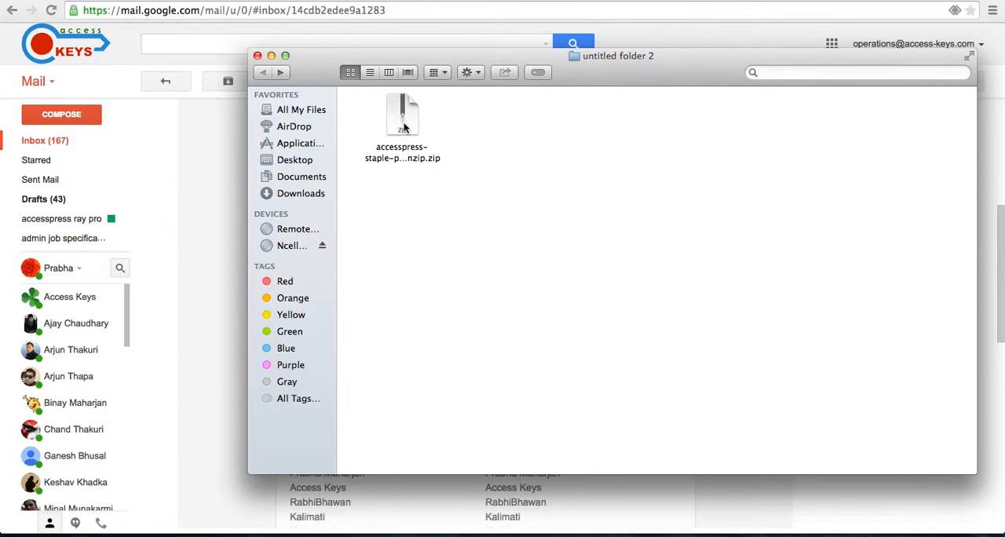
- Extract the Staple Pro zip and open the Accesspress Staple Pro Documentation folder
{"action": "left_click", "coordinate": [402, 126]}
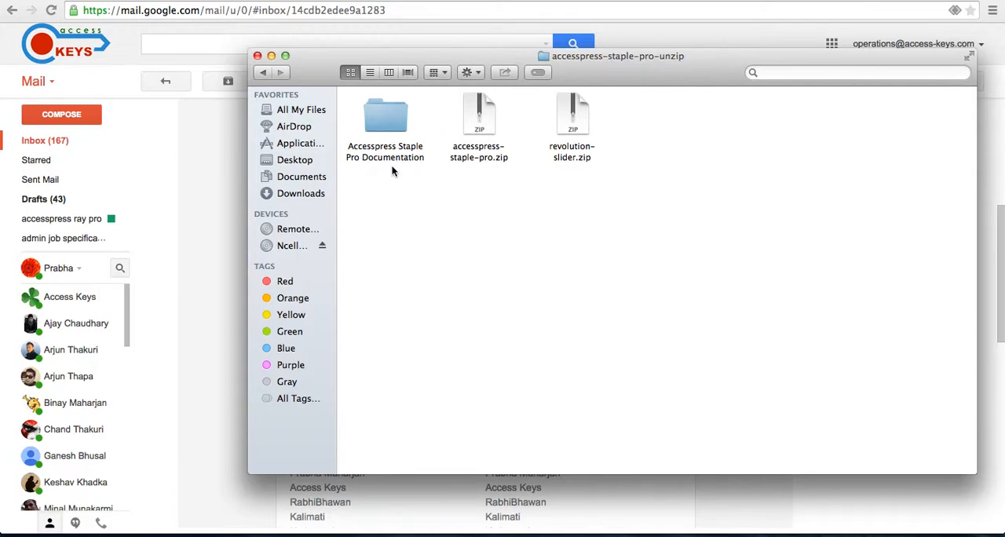
{"action": "mouse_move", "coordinate": [385, 161]}
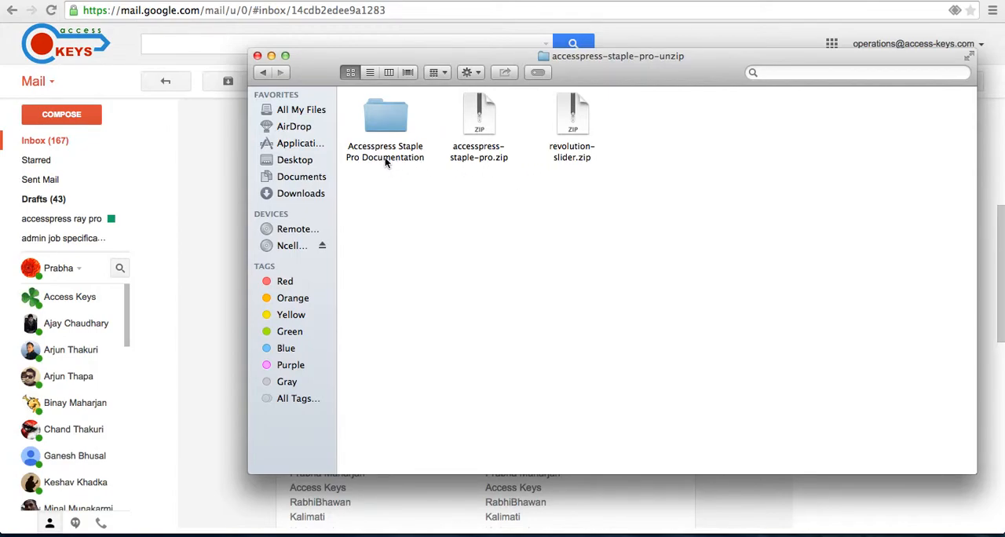
{"action": "mouse_move", "coordinate": [391, 122]}
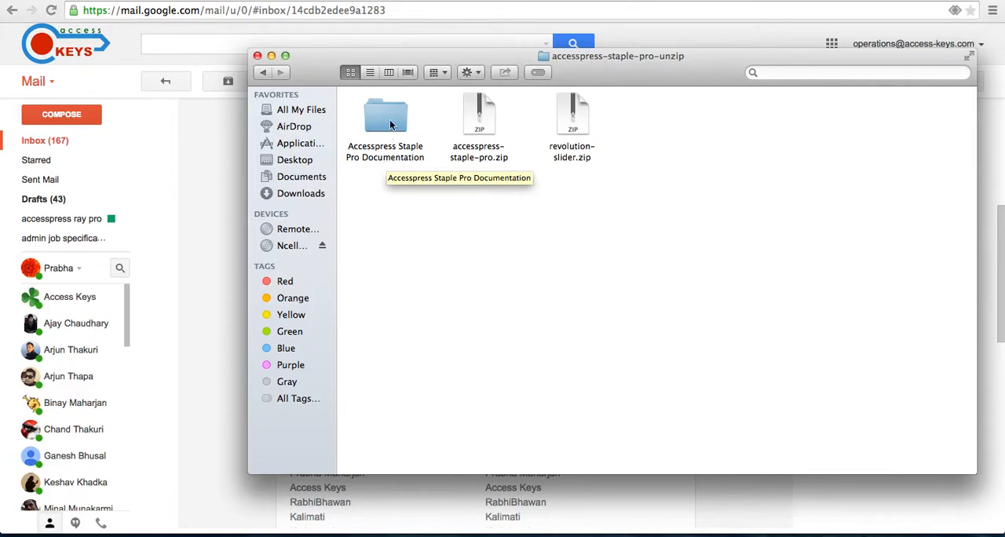
{"action": "double_click", "coordinate": [385, 122]}
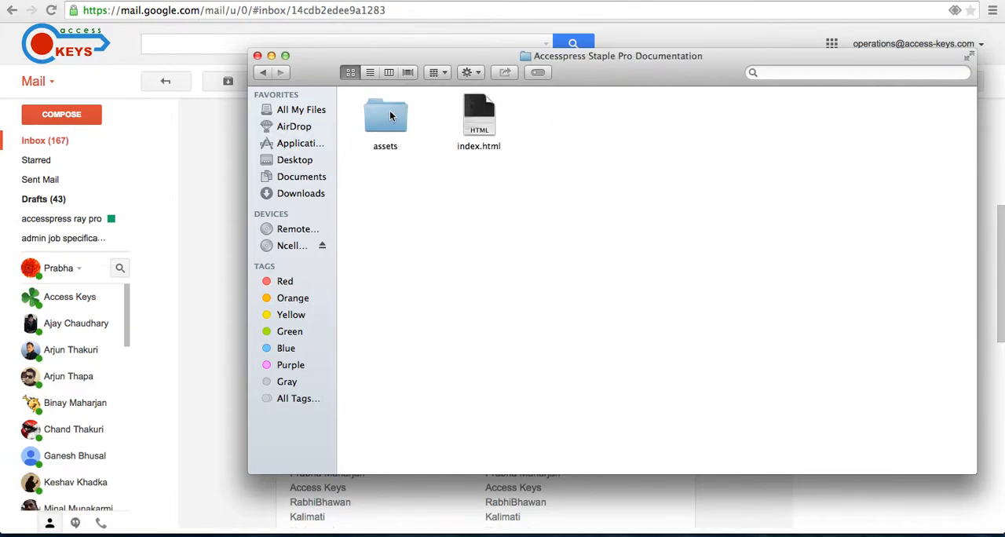
{"action": "mouse_move", "coordinate": [479, 122]}
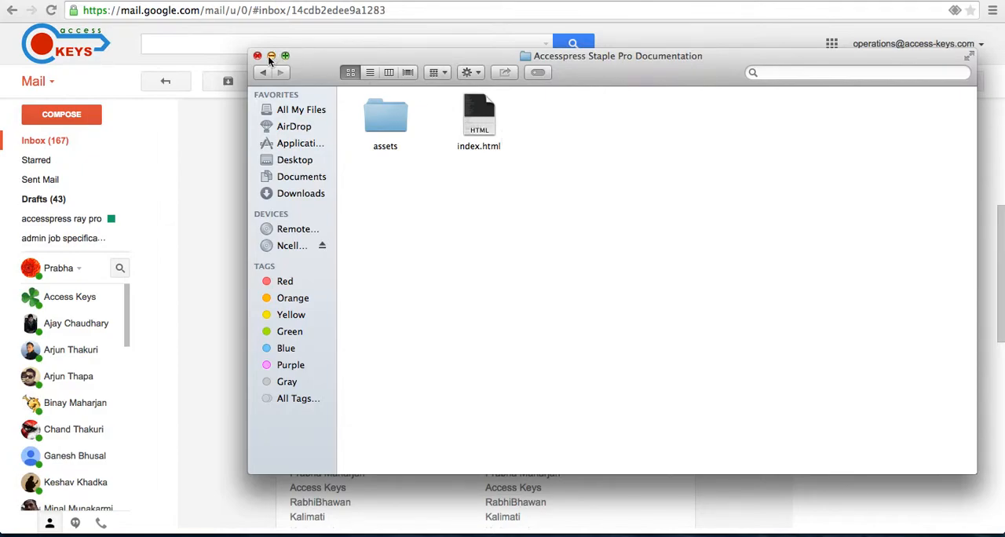
- Close the documentation folder window and then the accesspress-staple-pro-unzip window
{"action": "left_click", "coordinate": [263, 72]}
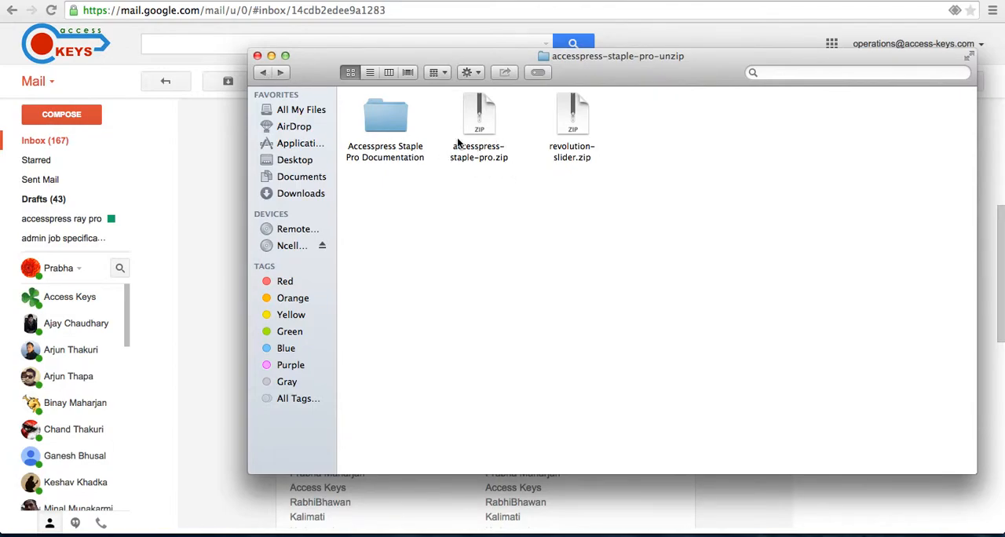
{"action": "mouse_move", "coordinate": [607, 156]}
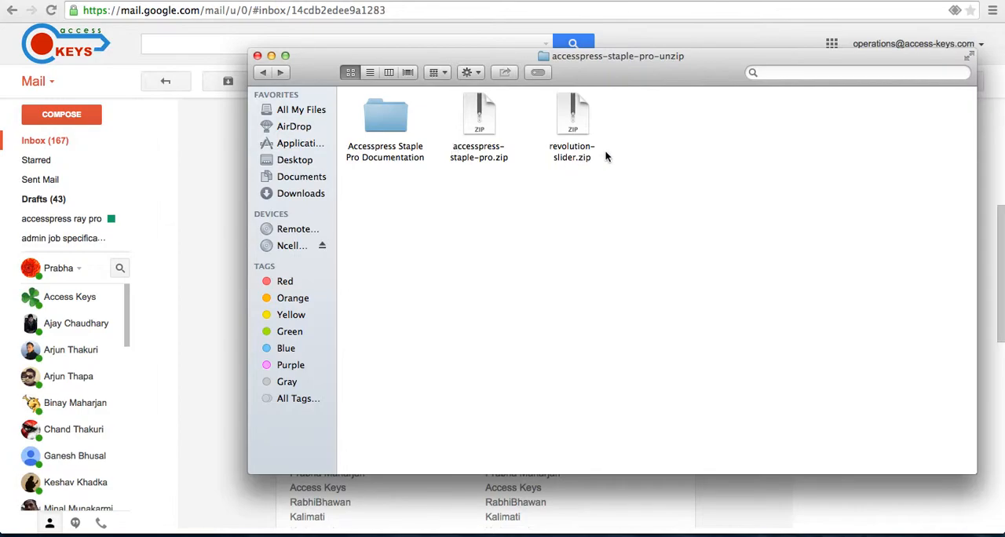
{"action": "mouse_move", "coordinate": [577, 161]}
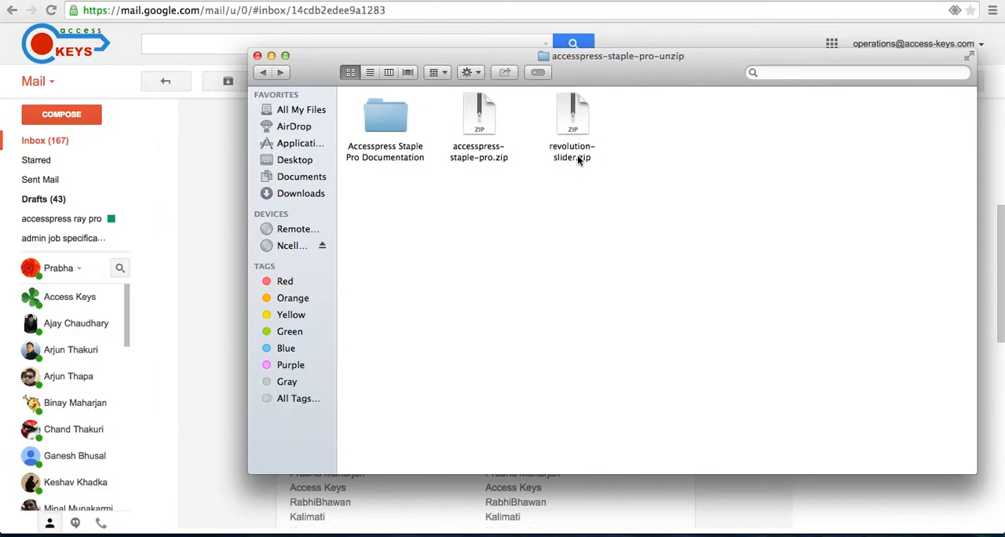
{"action": "mouse_move", "coordinate": [562, 131]}
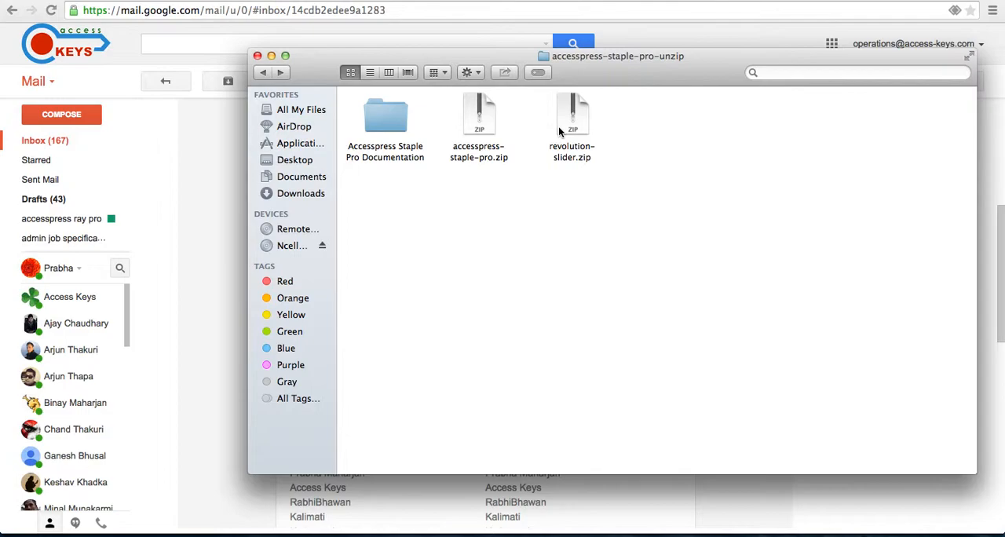
{"action": "mouse_move", "coordinate": [491, 124]}
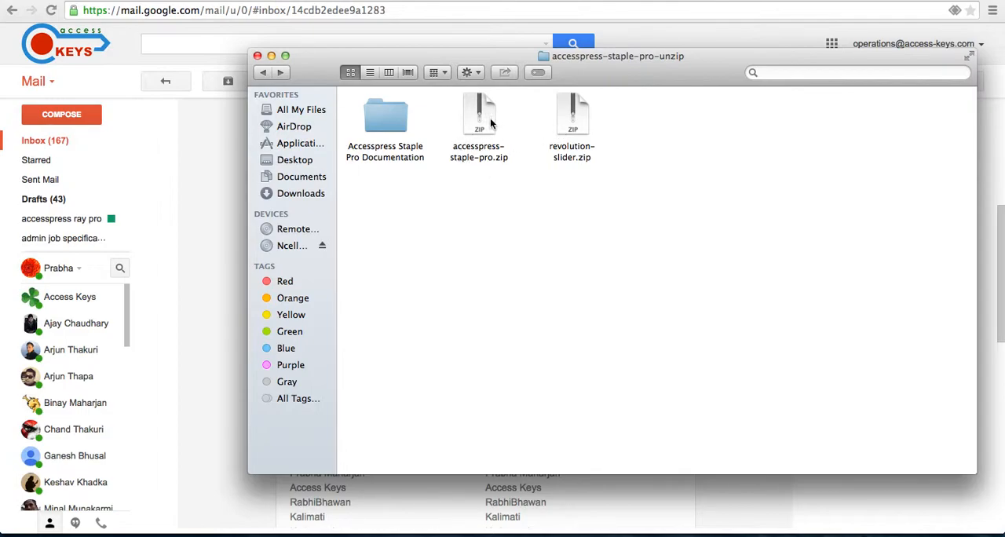
{"action": "mouse_move", "coordinate": [606, 151]}
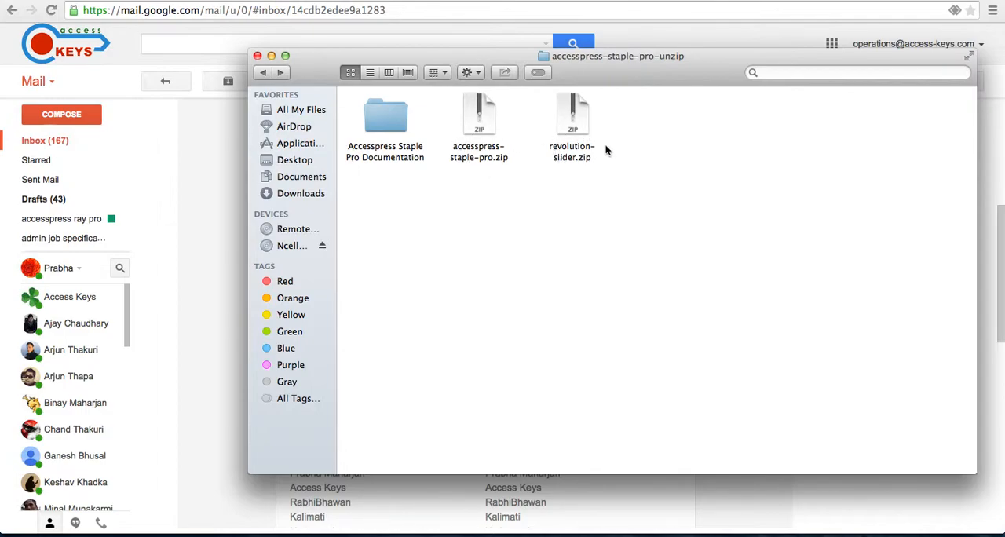
{"action": "mouse_move", "coordinate": [571, 120]}
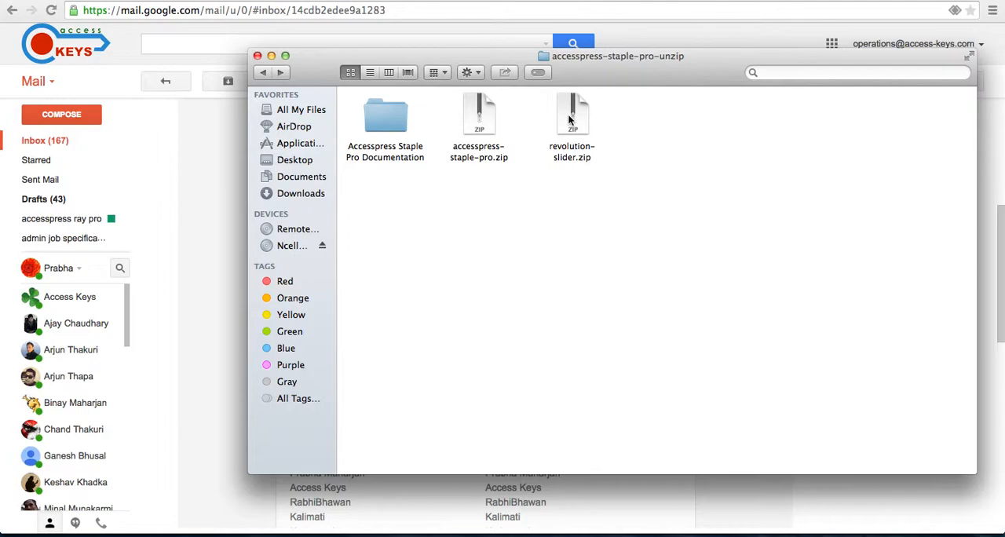
{"action": "mouse_move", "coordinate": [477, 205]}
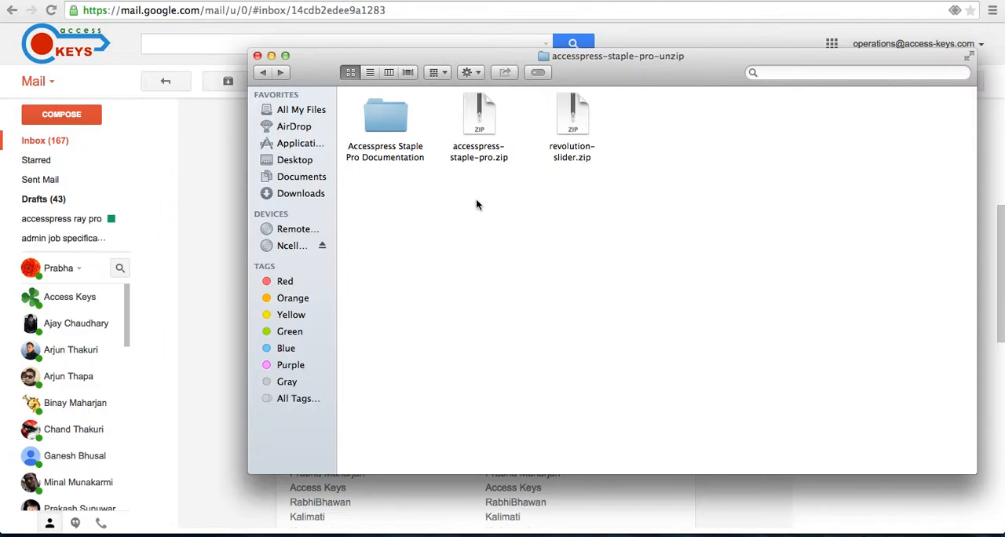
{"action": "mouse_move", "coordinate": [469, 175]}
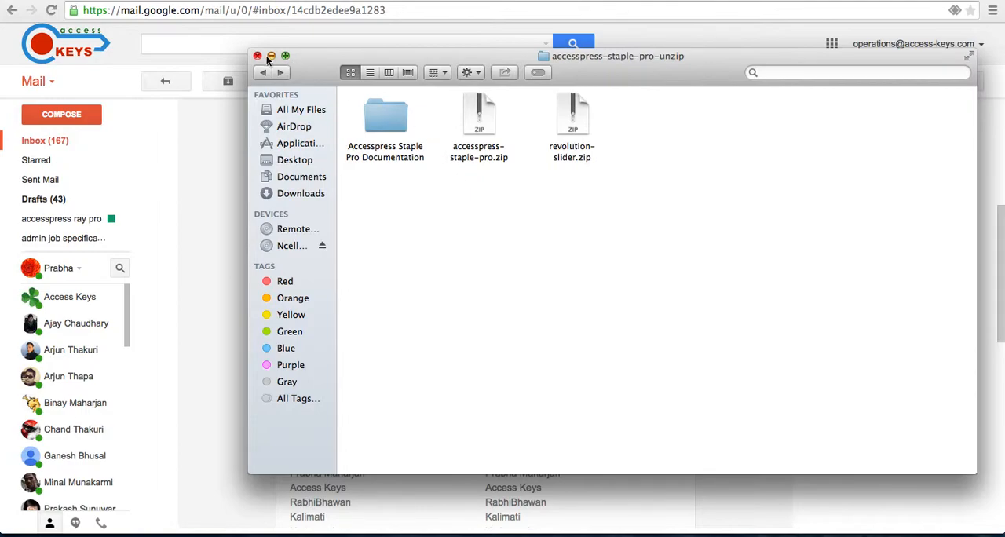
{"action": "left_click", "coordinate": [256, 56]}
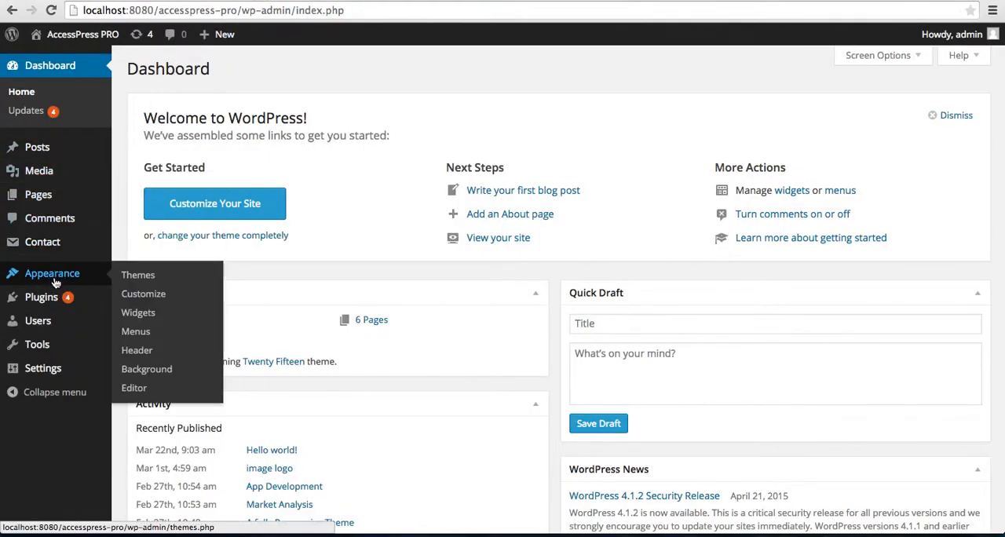
{"action": "mouse_move", "coordinate": [138, 275]}
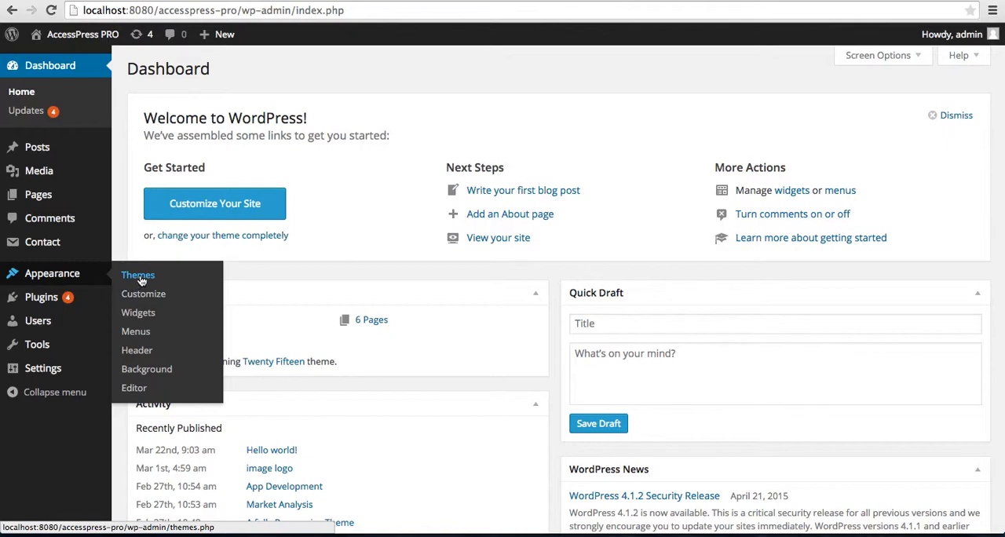
- Upload accesspress-staple-pro.zip through Themes > Add New > Upload Theme and start installing
{"action": "left_click", "coordinate": [138, 275]}
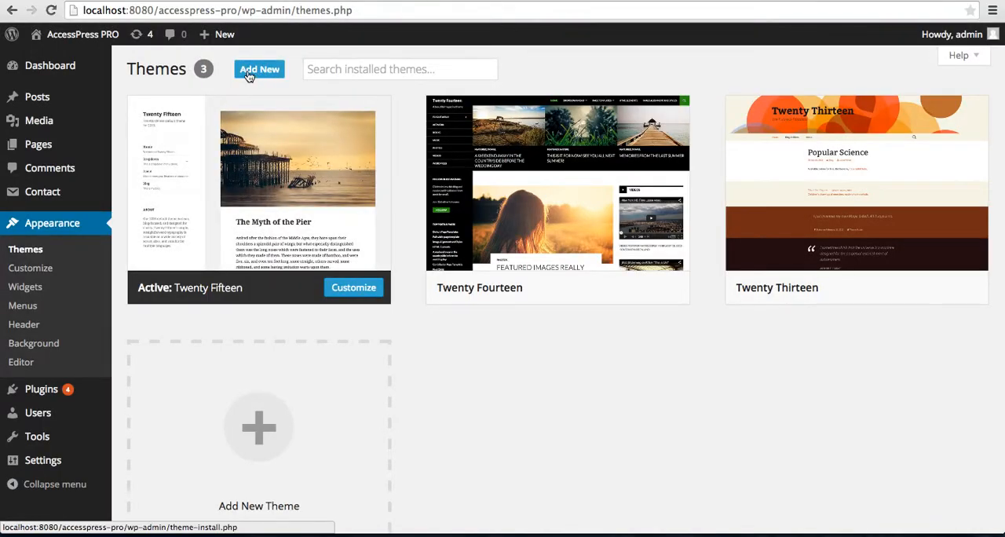
{"action": "left_click", "coordinate": [259, 69]}
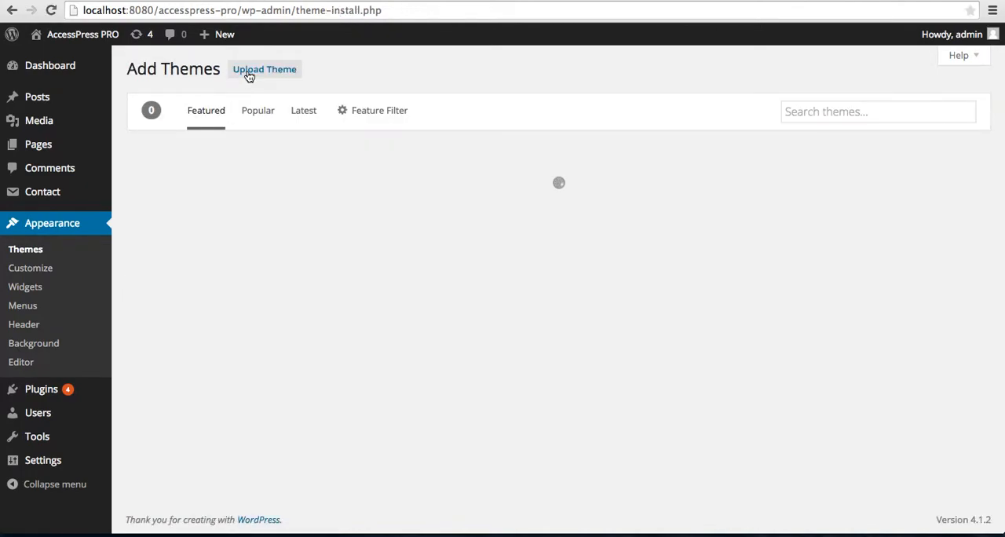
{"action": "mouse_move", "coordinate": [279, 84]}
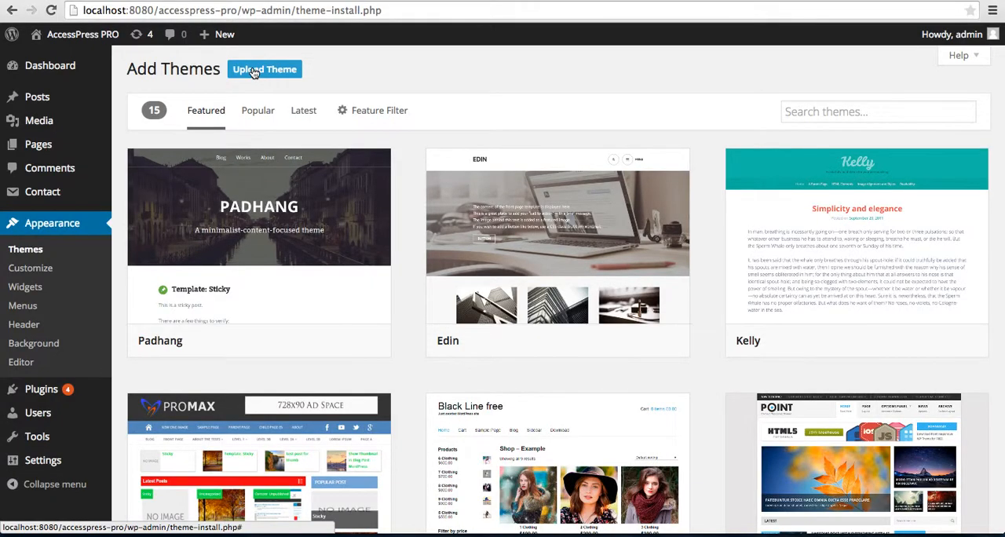
{"action": "left_click", "coordinate": [264, 69]}
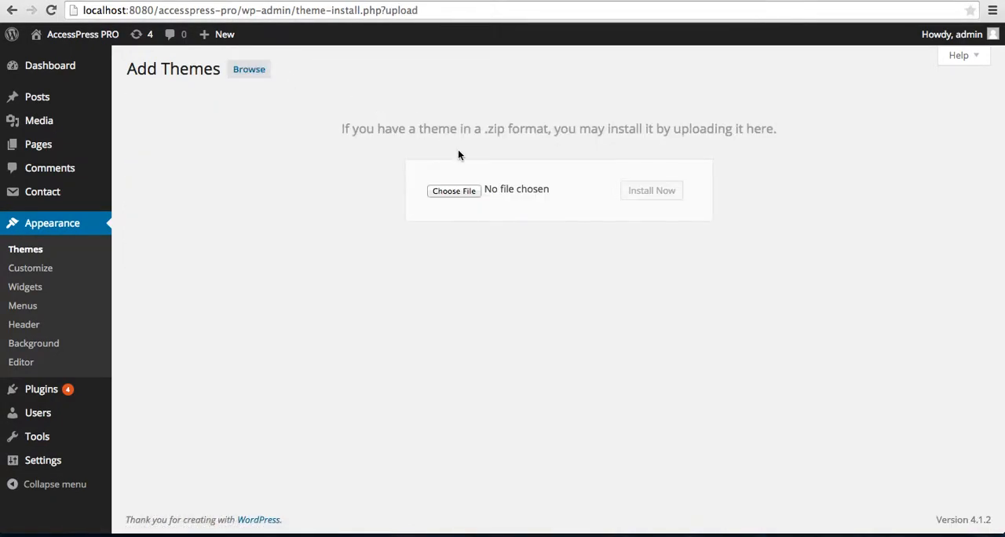
{"action": "left_click", "coordinate": [453, 190]}
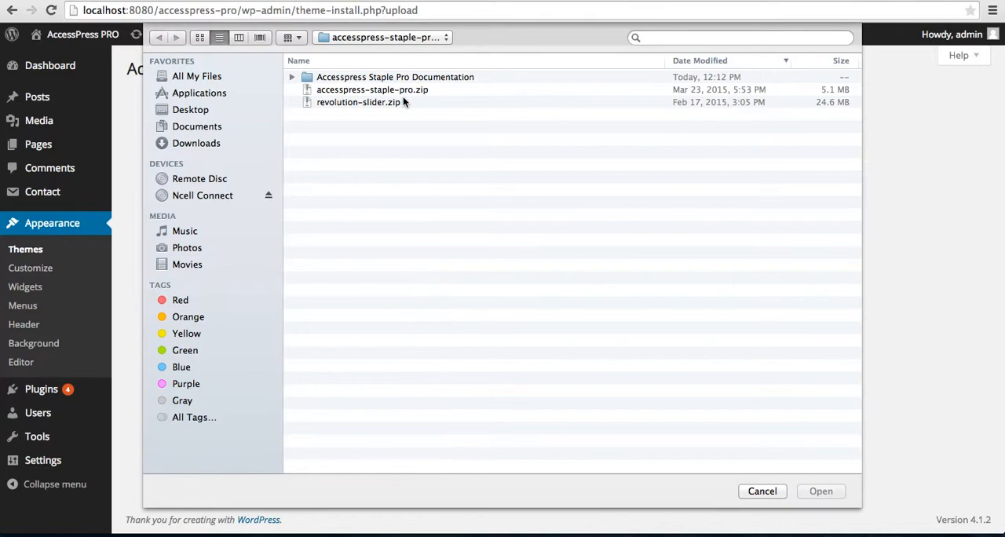
{"action": "left_click", "coordinate": [372, 89]}
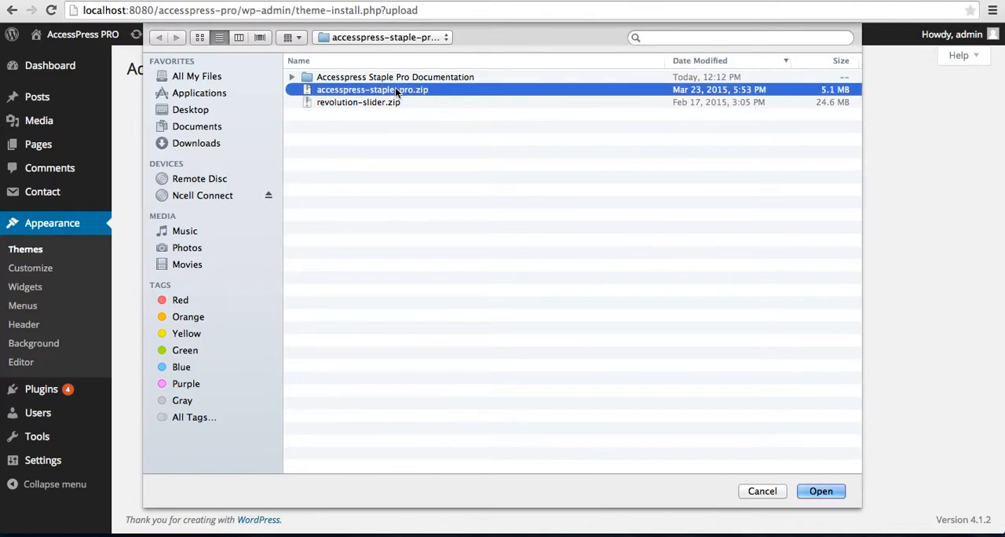
{"action": "left_click", "coordinate": [820, 491]}
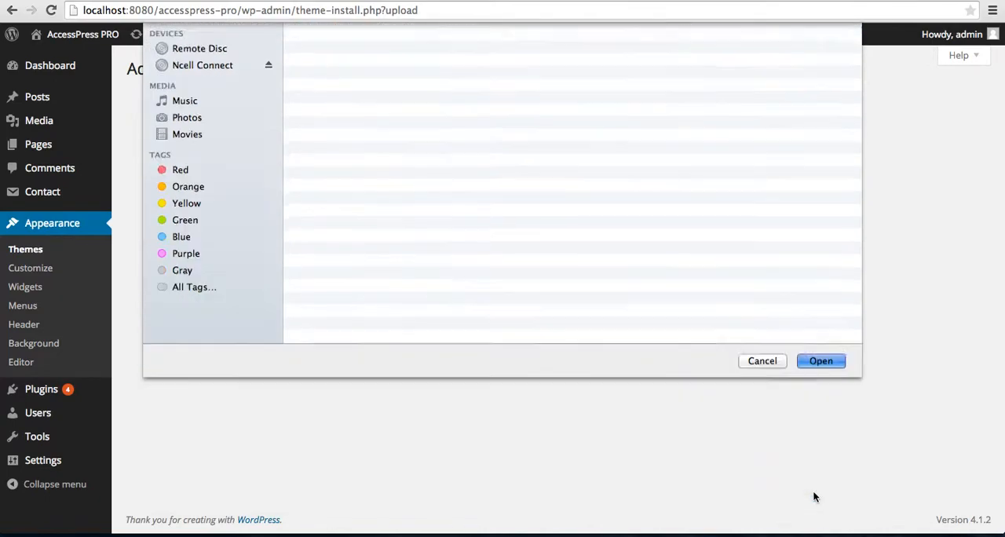
{"action": "left_click", "coordinate": [820, 360]}
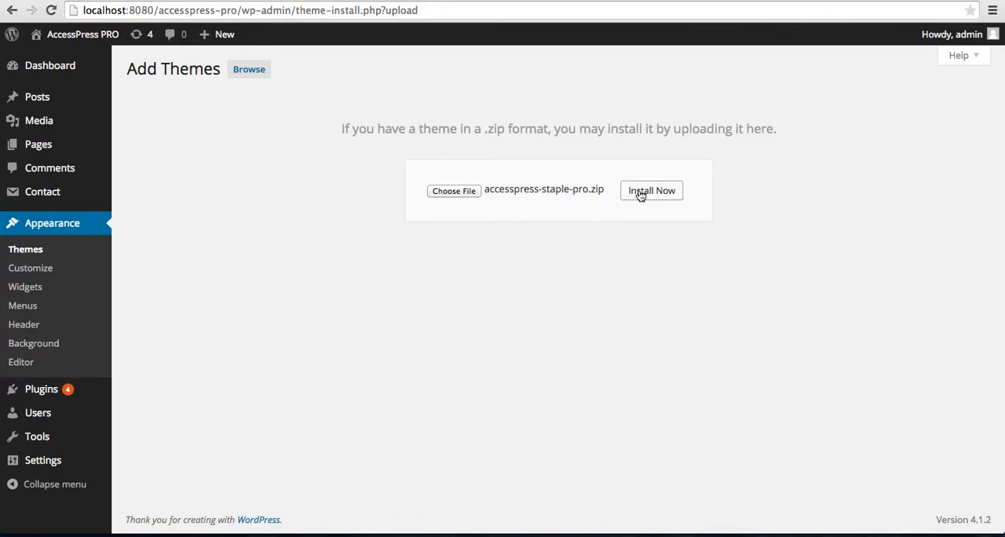
{"action": "left_click", "coordinate": [651, 190]}
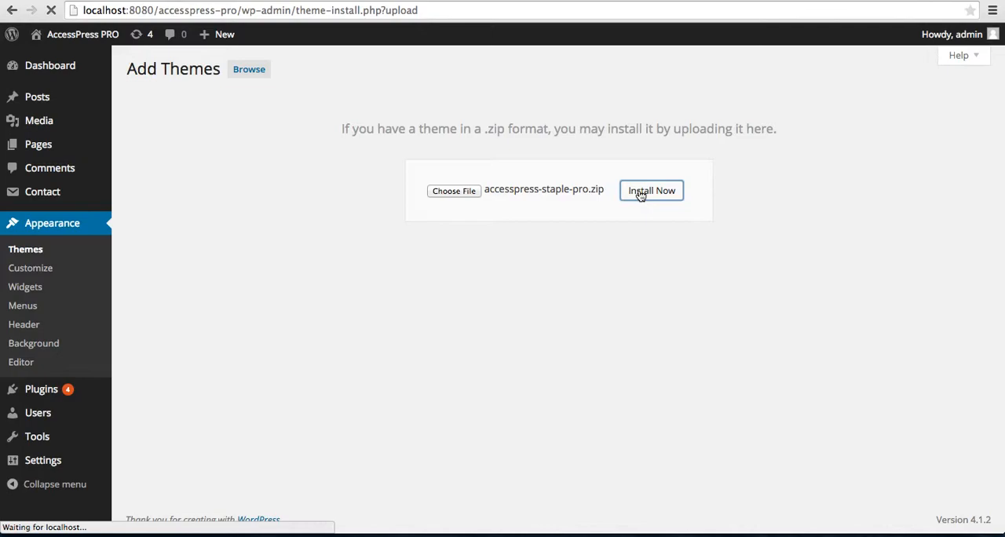
- Activate AccessPress Staple Pro once 'Theme installed successfully' appears
{"action": "left_click", "coordinate": [651, 190]}
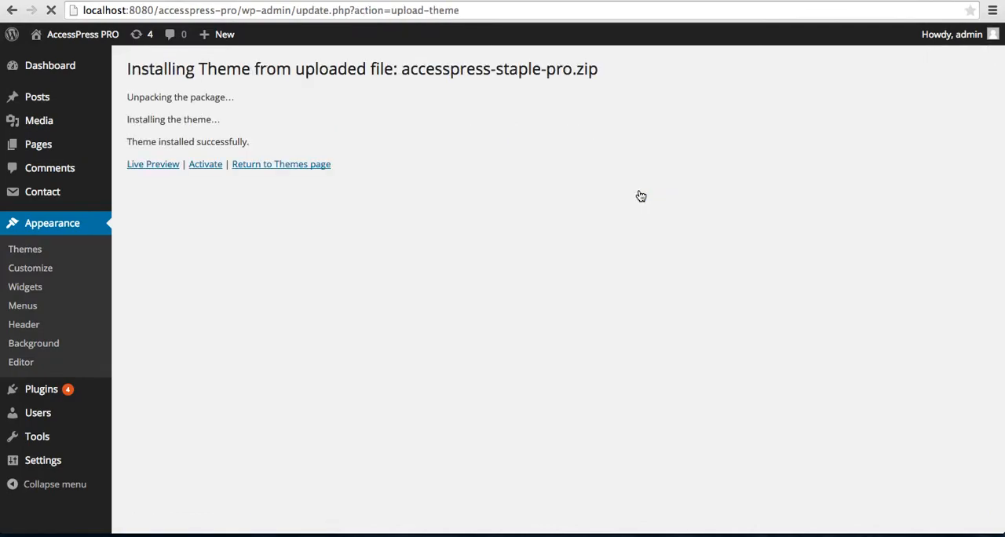
{"action": "mouse_move", "coordinate": [322, 94]}
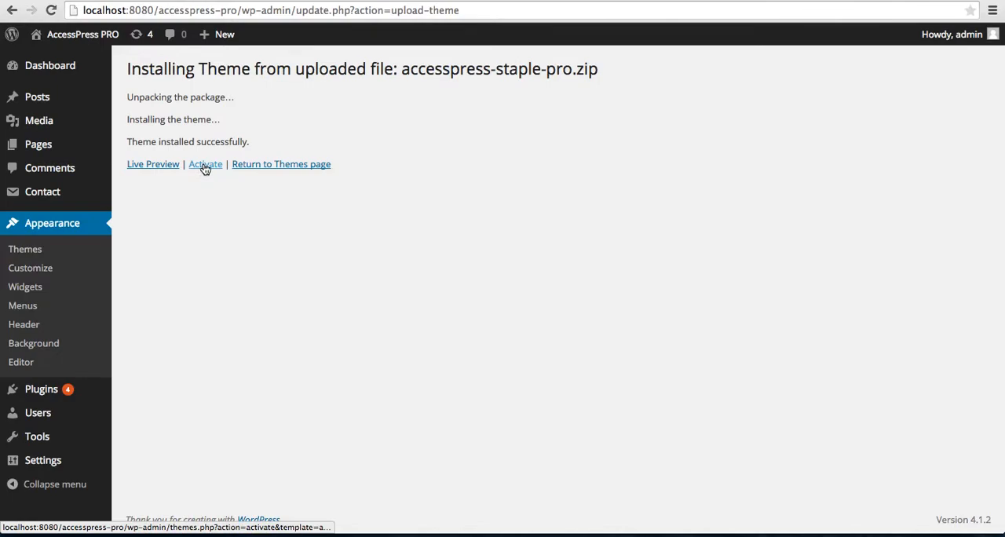
{"action": "left_click", "coordinate": [205, 164]}
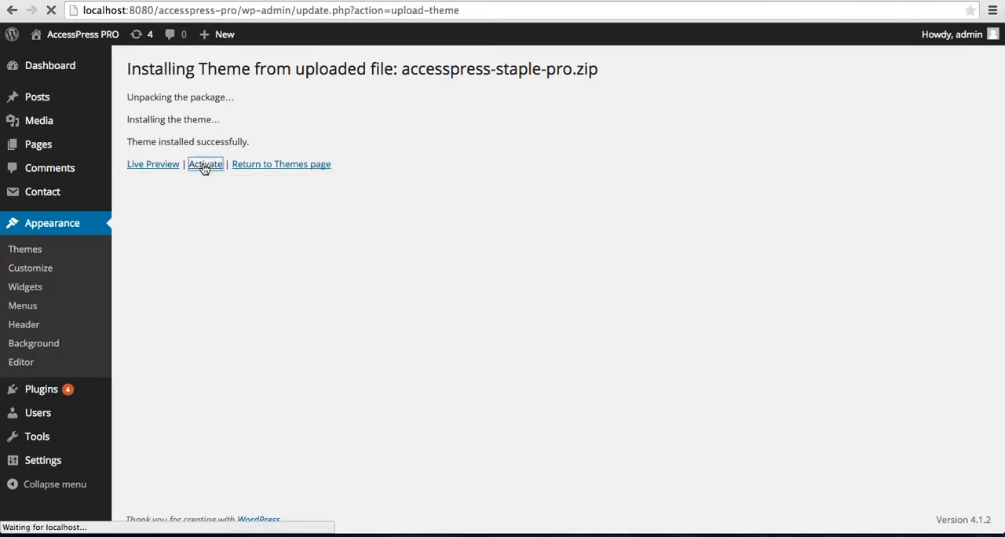
{"action": "left_click", "coordinate": [205, 164]}
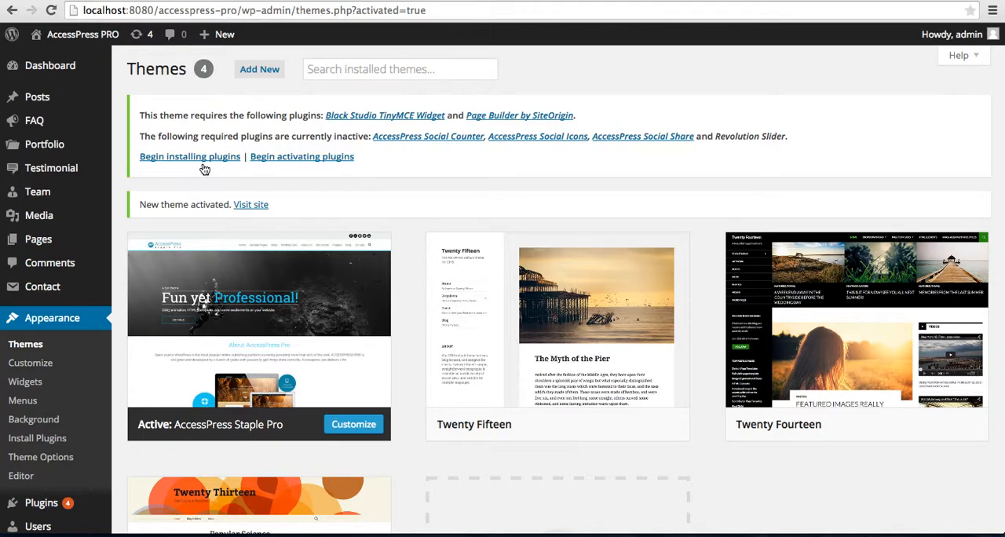
{"action": "mouse_move", "coordinate": [182, 149]}
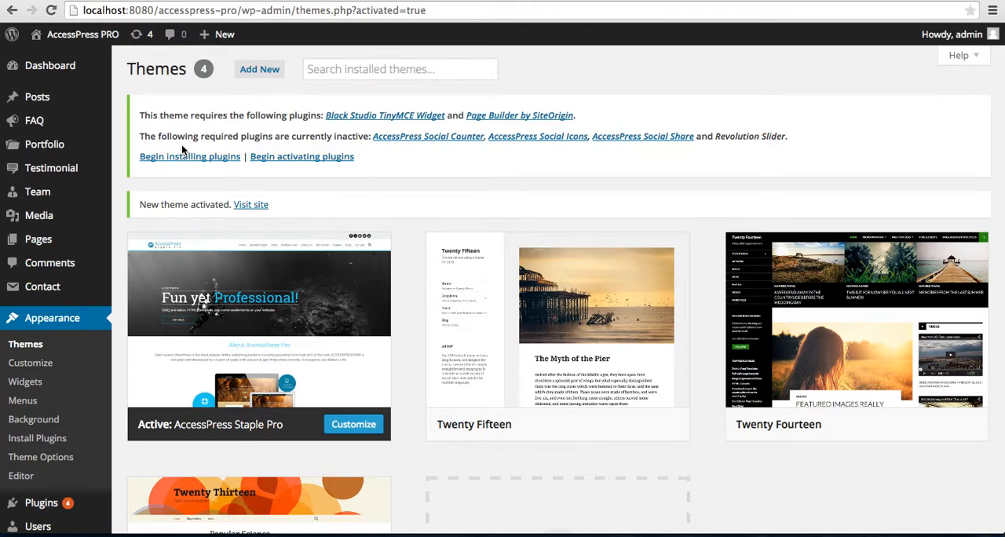
{"action": "mouse_move", "coordinate": [303, 127]}
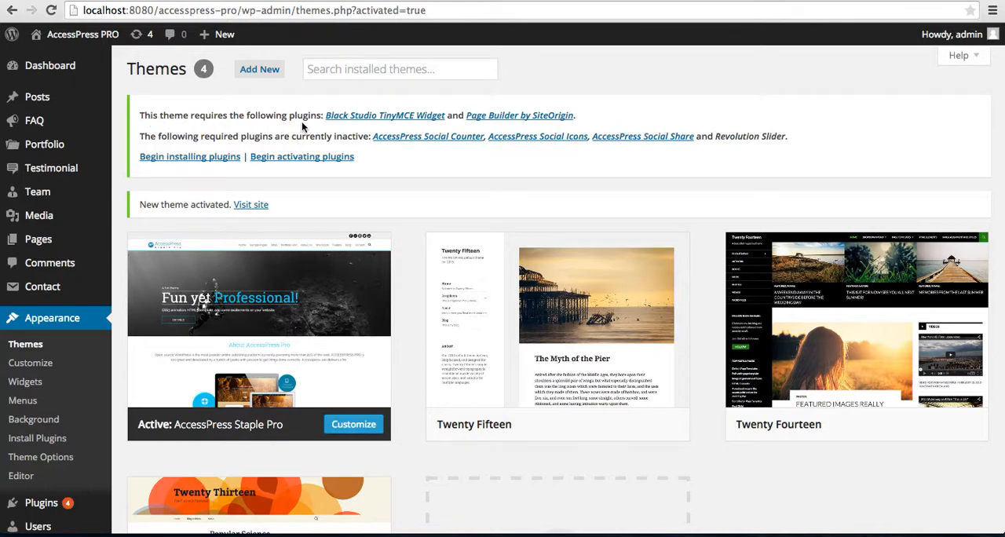
{"action": "mouse_move", "coordinate": [440, 116]}
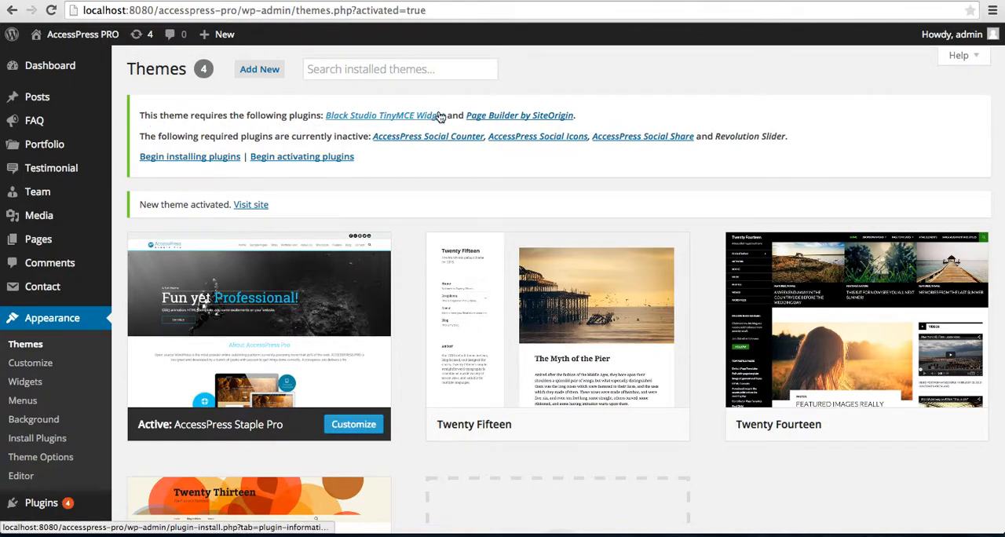
{"action": "mouse_move", "coordinate": [644, 142]}
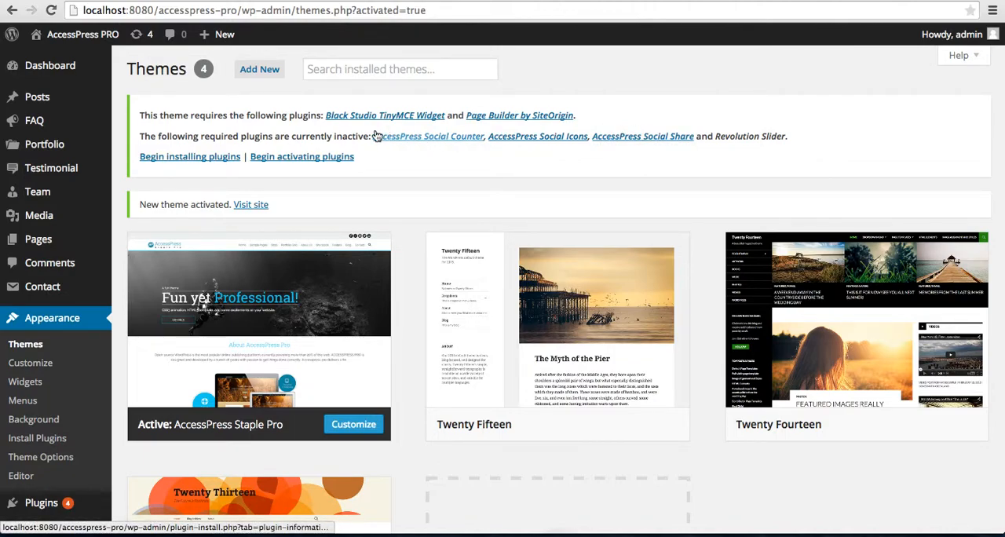
{"action": "mouse_move", "coordinate": [178, 161]}
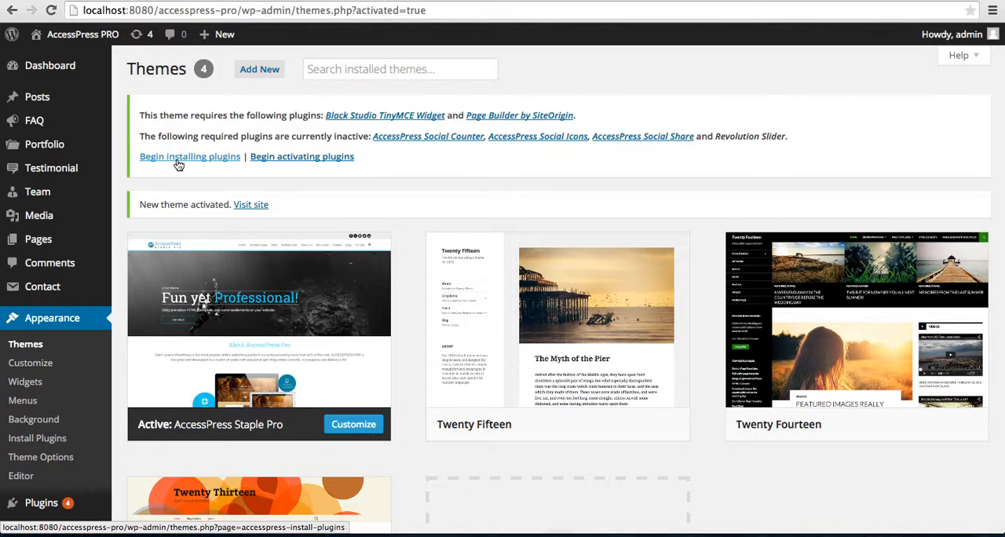
{"action": "mouse_move", "coordinate": [33, 419]}
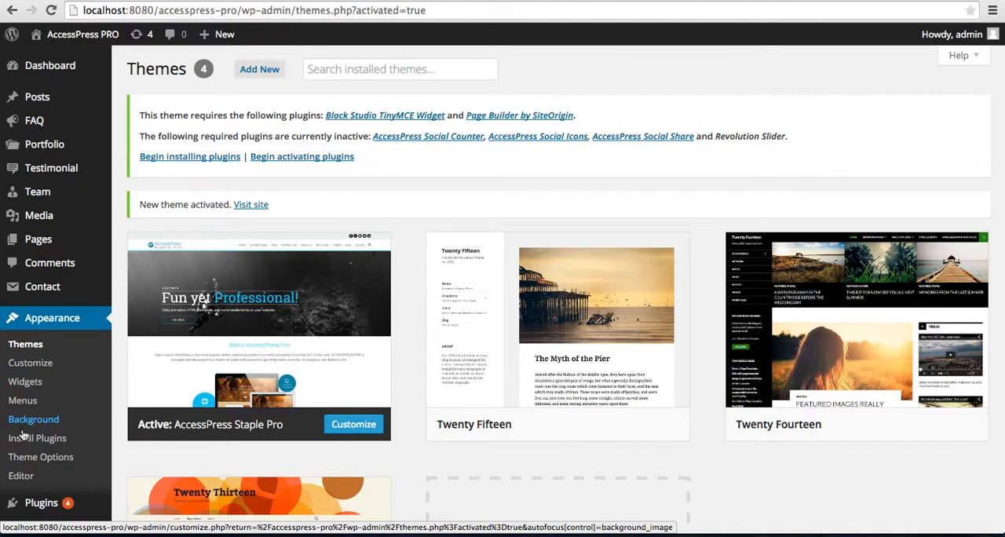
- Open Appearance > Theme Options for AccessPress Staple Pro
{"action": "left_click", "coordinate": [40, 457]}
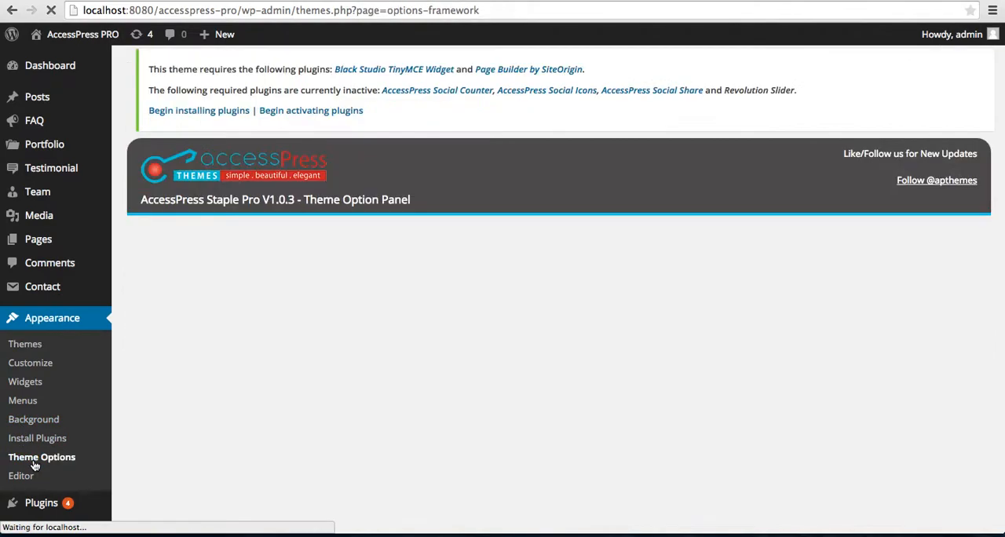
- Review the Basic Setting tab's Import Demo, theme colour, layout and background options
{"action": "left_click", "coordinate": [42, 457]}
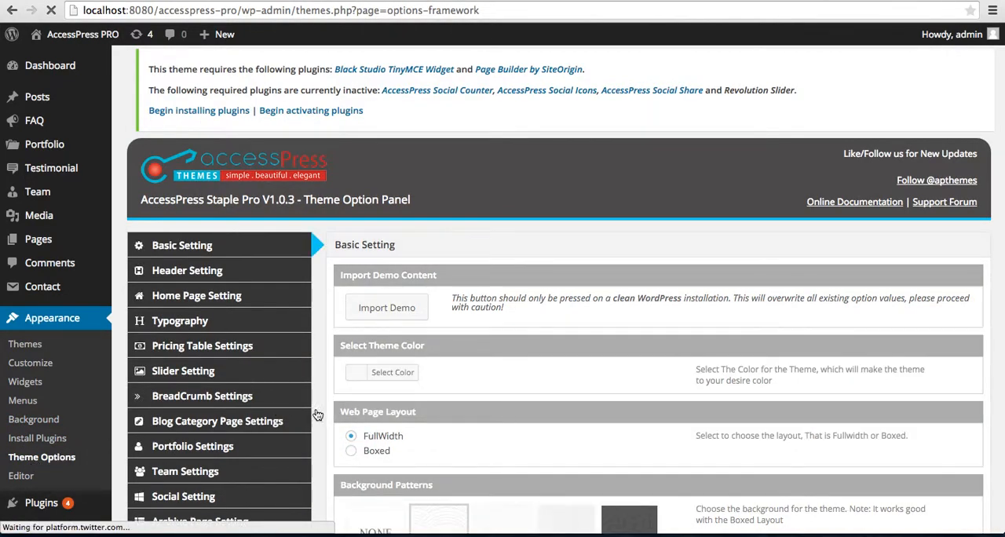
{"action": "scroll", "scroll_direction": "down", "scroll_amount": 3}
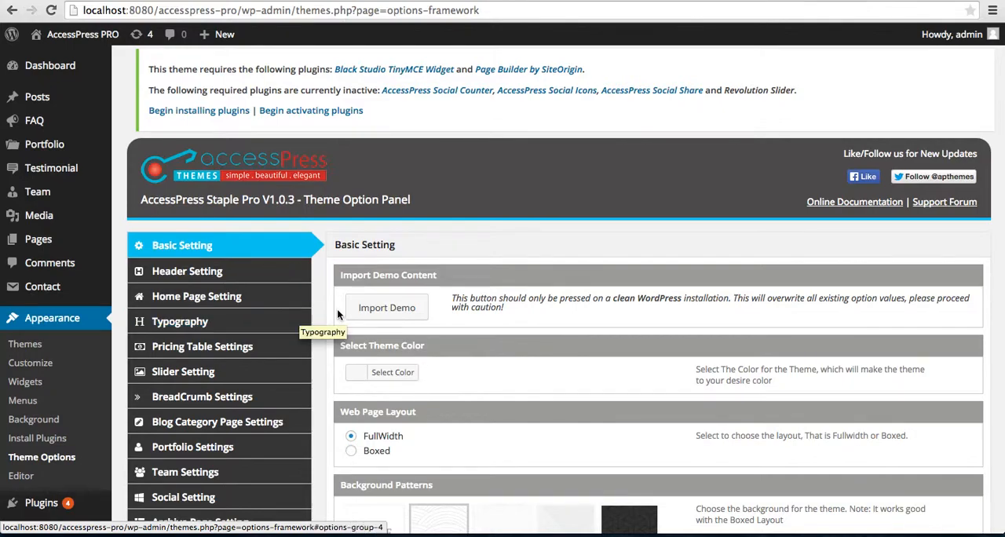
{"action": "mouse_move", "coordinate": [422, 288]}
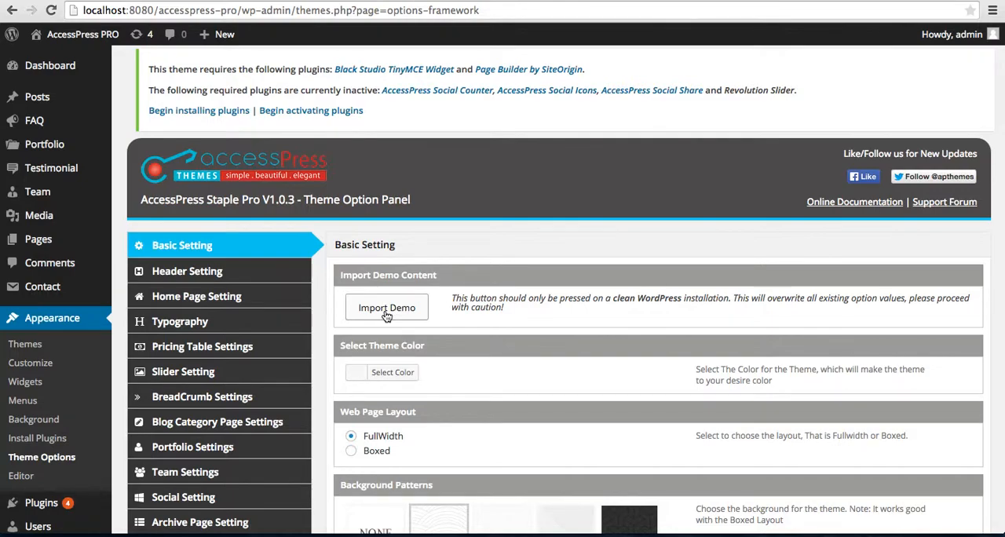
{"action": "mouse_move", "coordinate": [426, 315]}
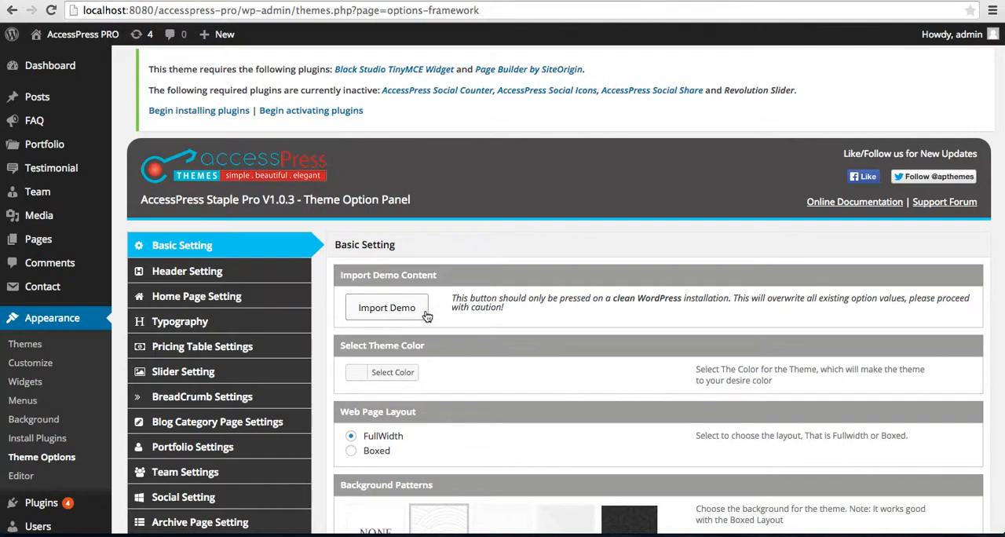
{"action": "mouse_move", "coordinate": [457, 303]}
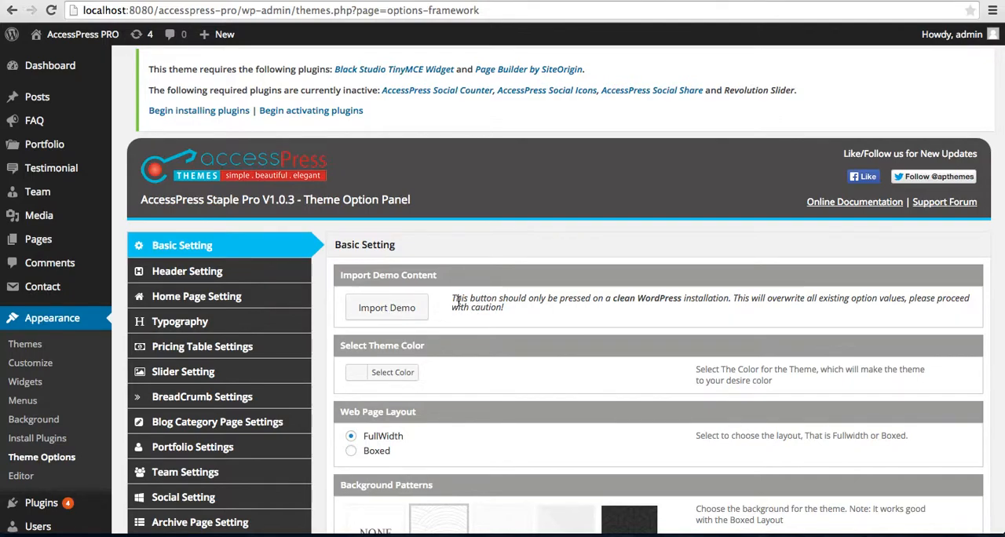
{"action": "mouse_move", "coordinate": [547, 314]}
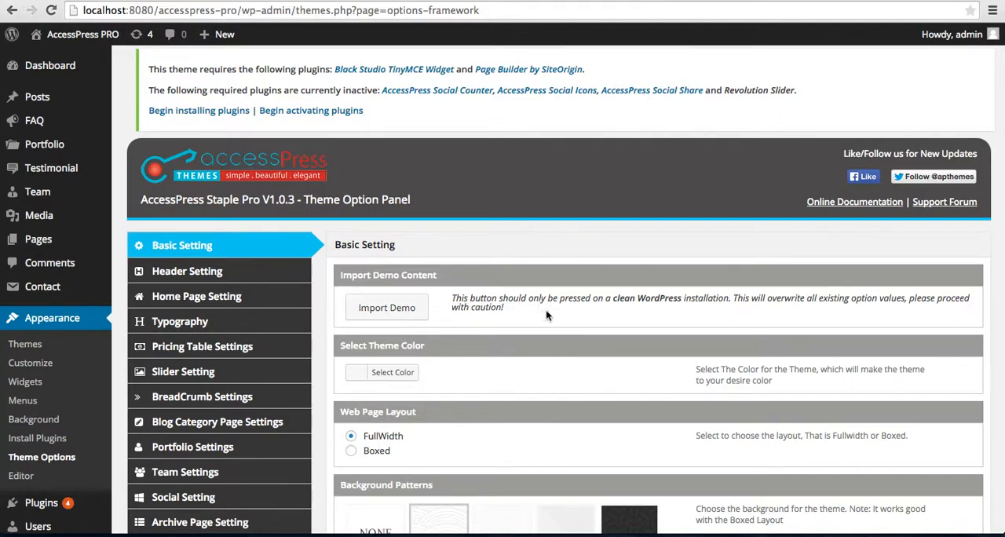
{"action": "mouse_move", "coordinate": [694, 312]}
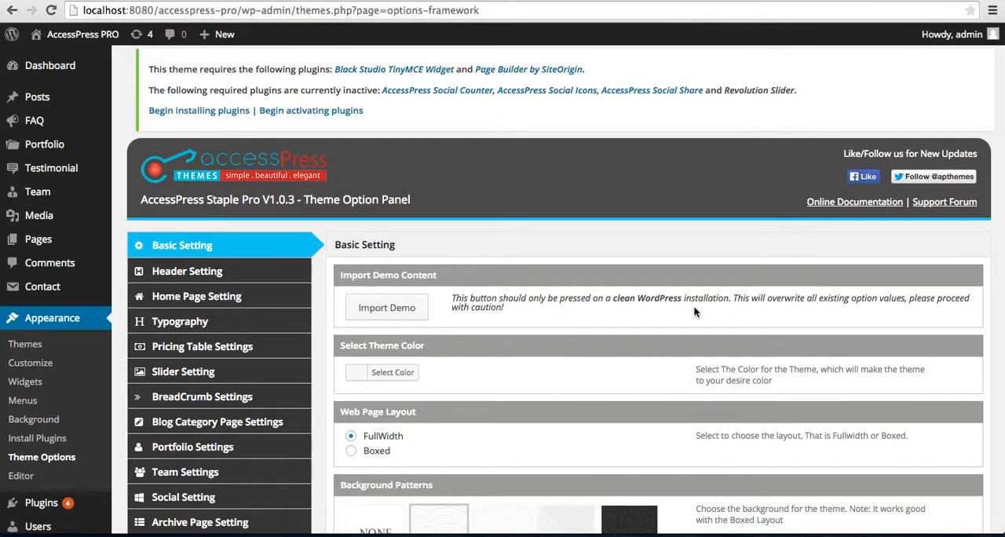
{"action": "mouse_move", "coordinate": [805, 314]}
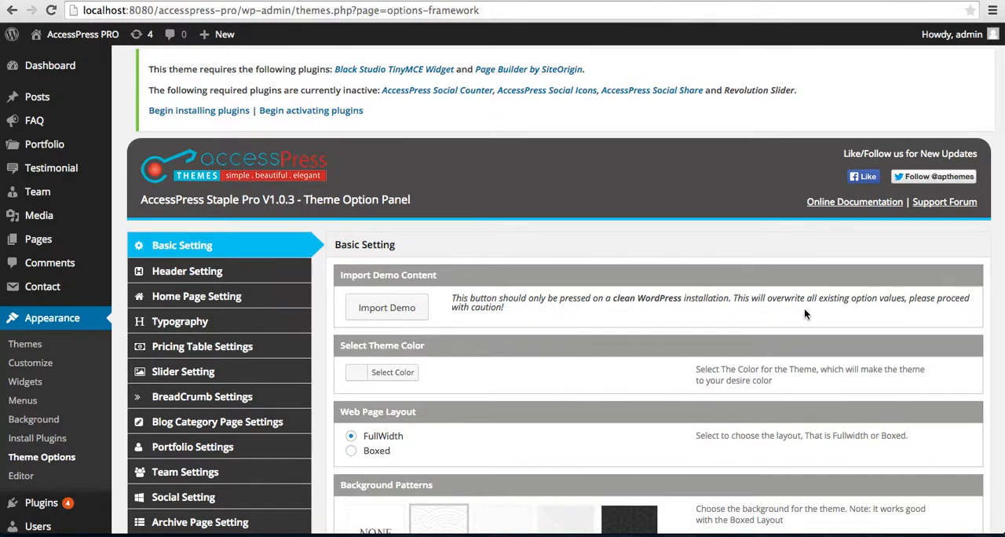
{"action": "mouse_move", "coordinate": [914, 310]}
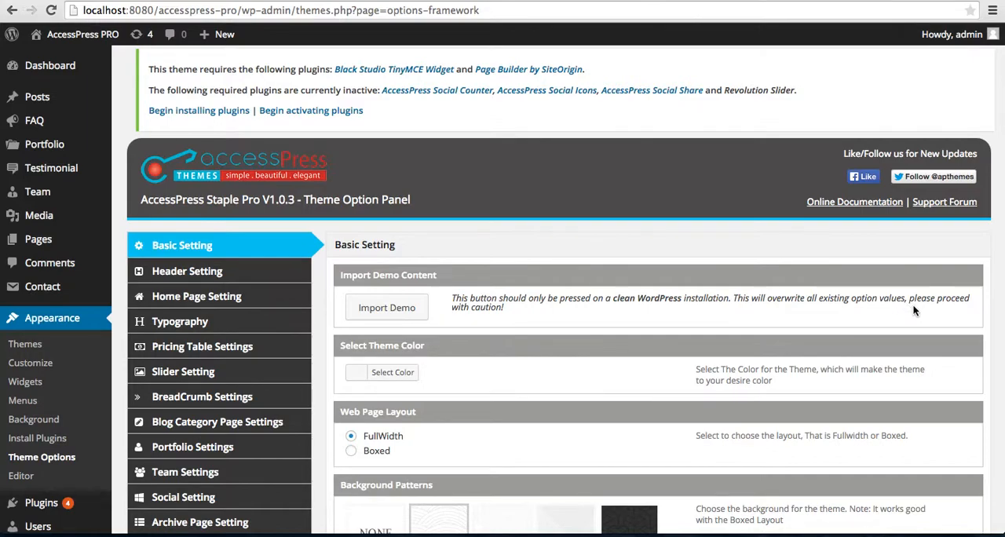
{"action": "mouse_move", "coordinate": [483, 303]}
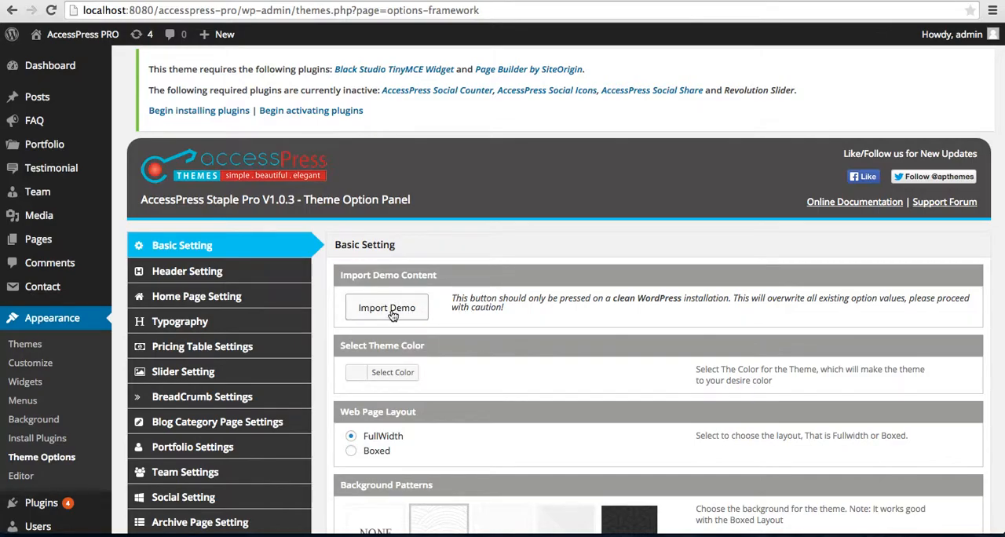
- Save the theme options and open the front-end site via Visit Site
{"action": "scroll", "scroll_direction": "down", "scroll_amount": 3}
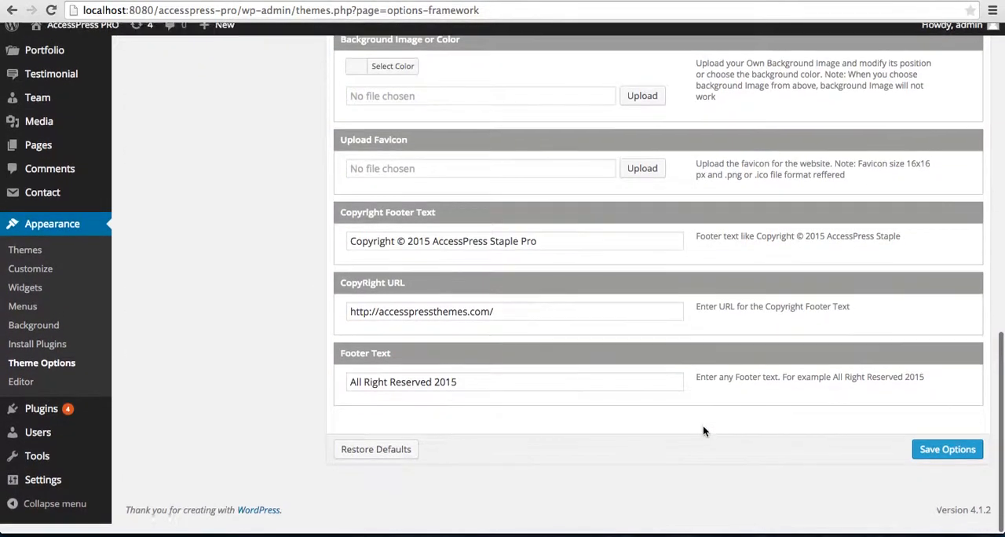
{"action": "left_click", "coordinate": [947, 459]}
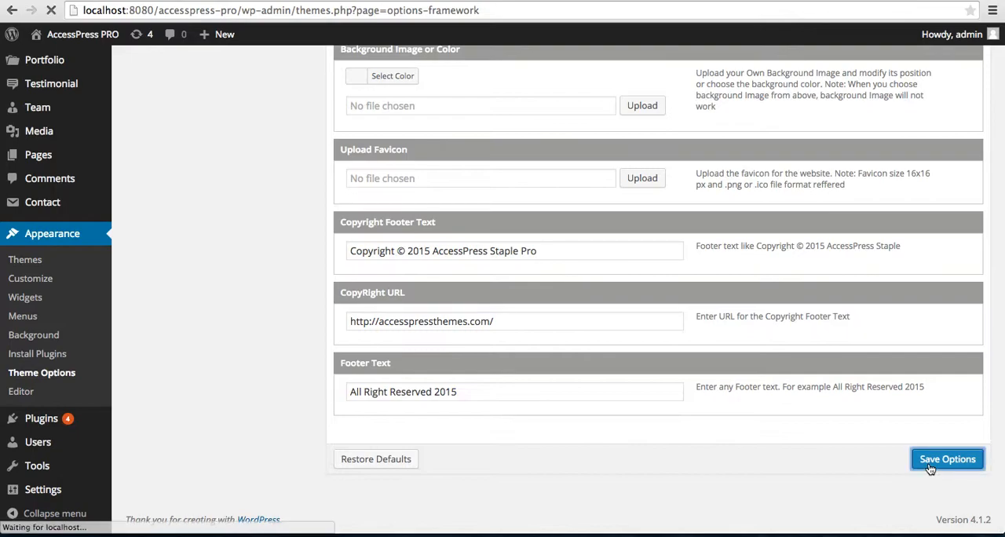
{"action": "left_click", "coordinate": [947, 459]}
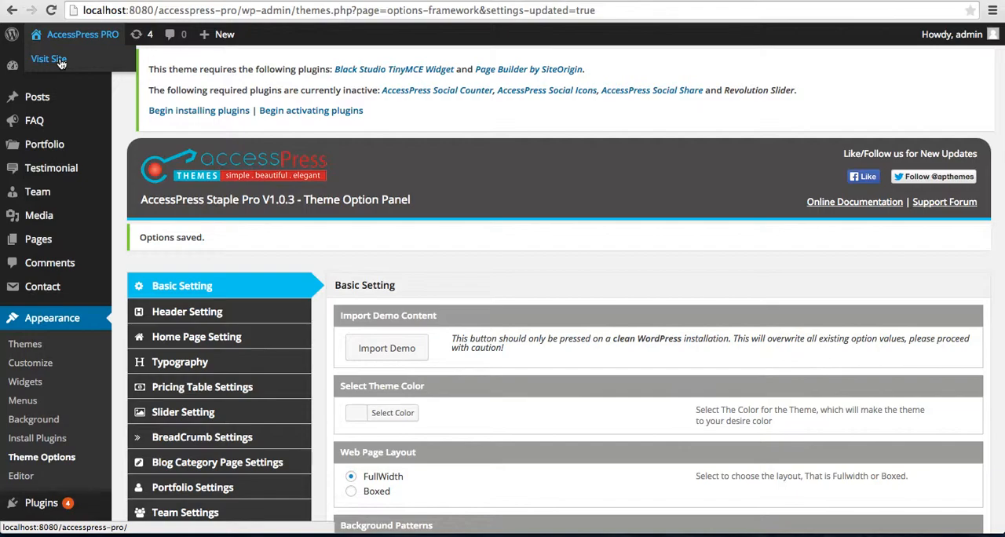
{"action": "left_click", "coordinate": [49, 59]}
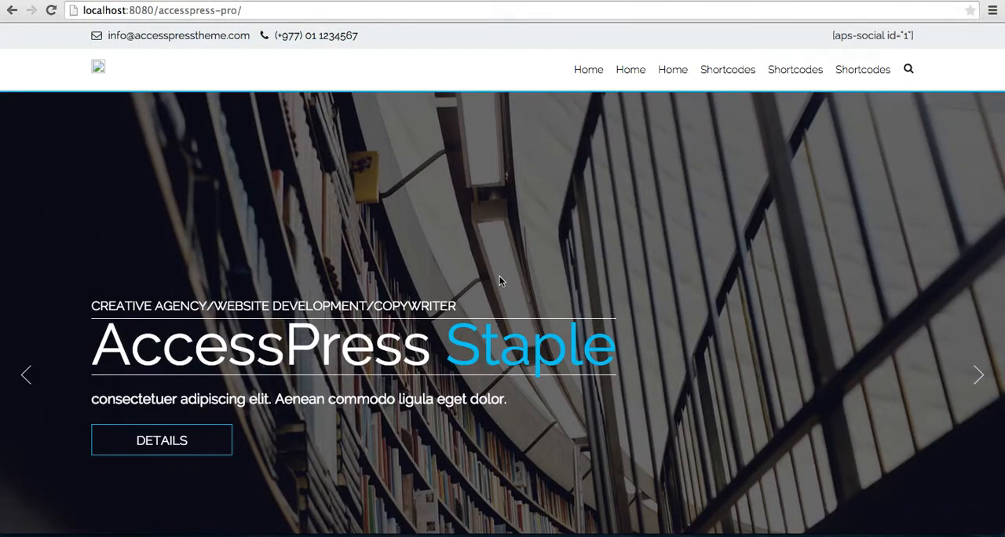
- Scroll through the homepage slider, pricing table, video and portfolio sections
{"action": "scroll", "scroll_direction": "down", "scroll_amount": 3}
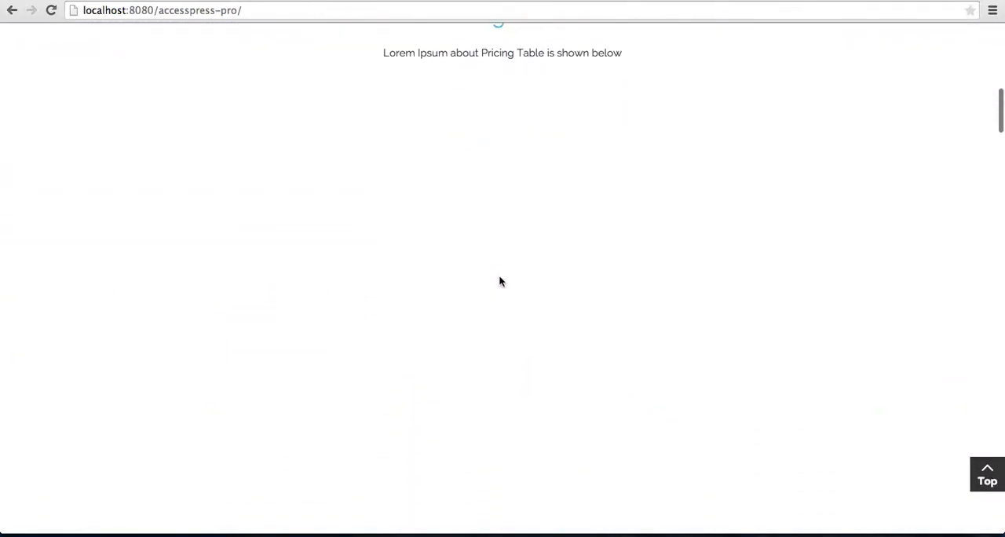
{"action": "scroll", "scroll_direction": "down", "scroll_amount": 3}
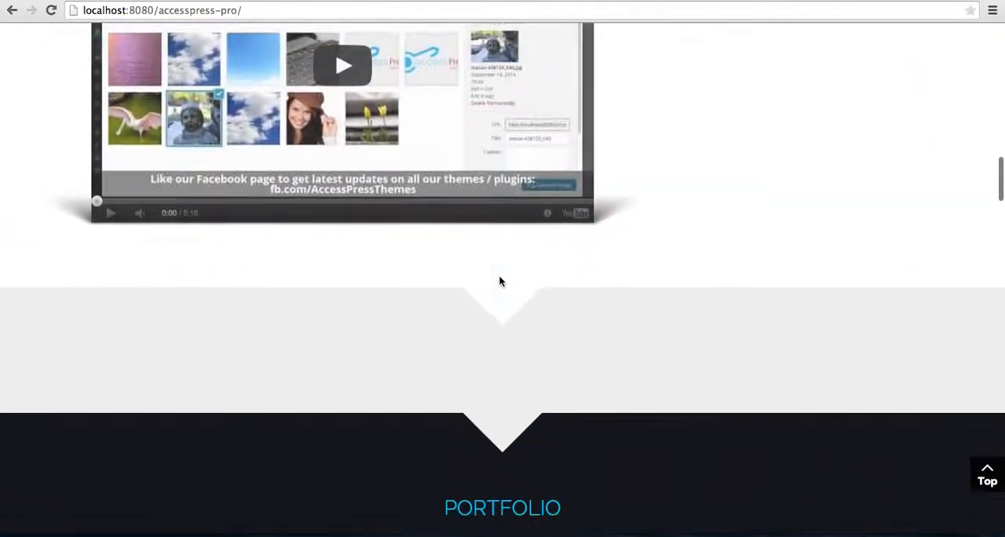
{"action": "scroll", "scroll_direction": "up", "scroll_amount": 3}
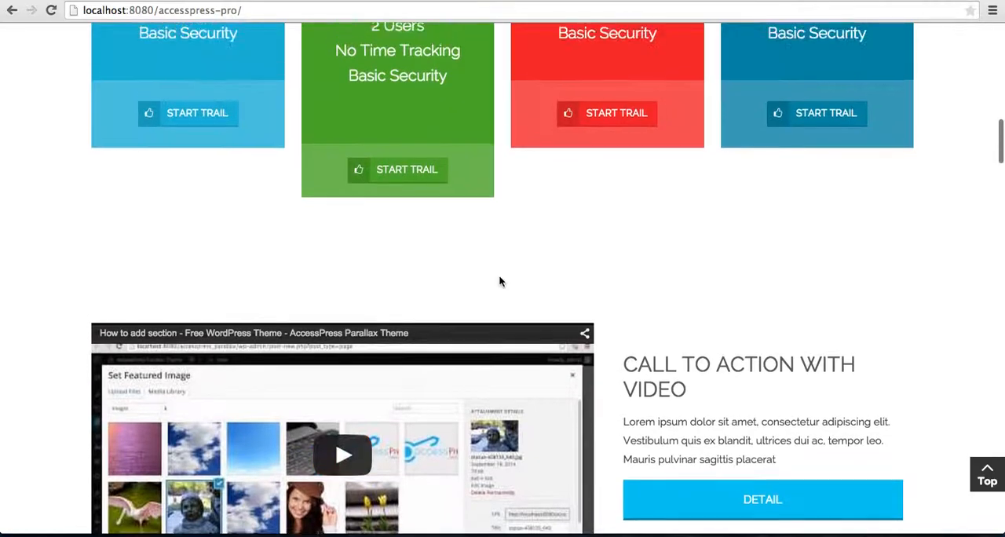
{"action": "scroll", "scroll_direction": "up", "scroll_amount": 3}
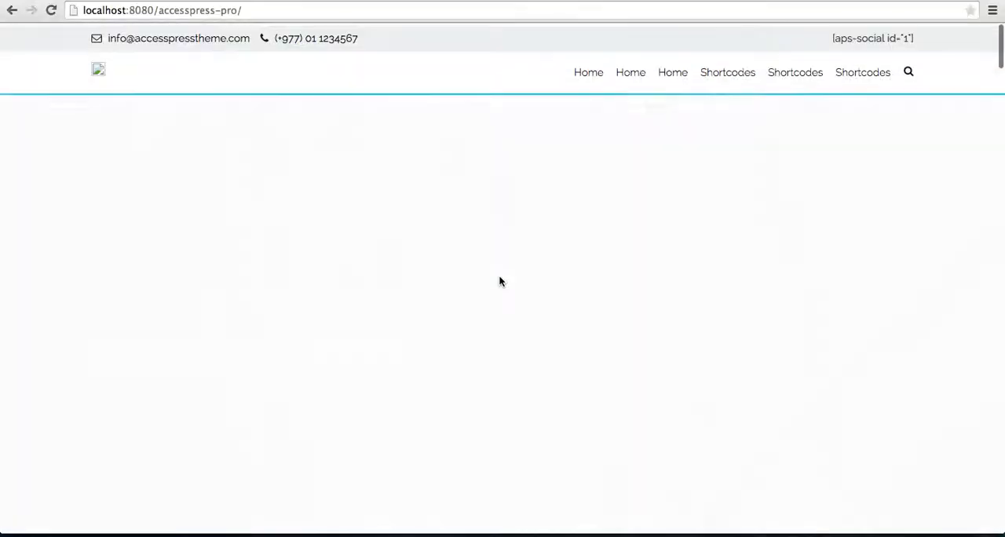
{"action": "scroll", "scroll_direction": "down", "scroll_amount": 3}
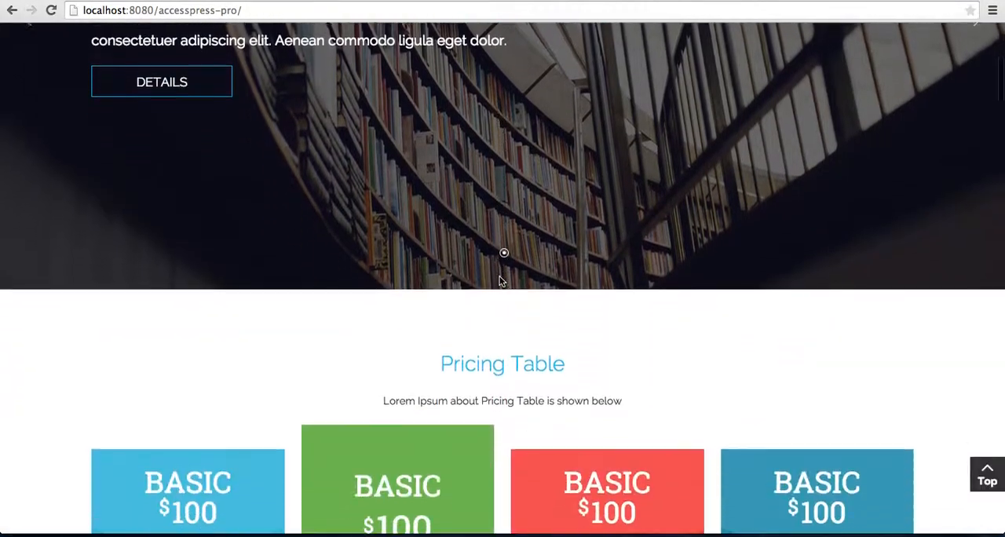
{"action": "scroll", "scroll_direction": "up", "scroll_amount": 3}
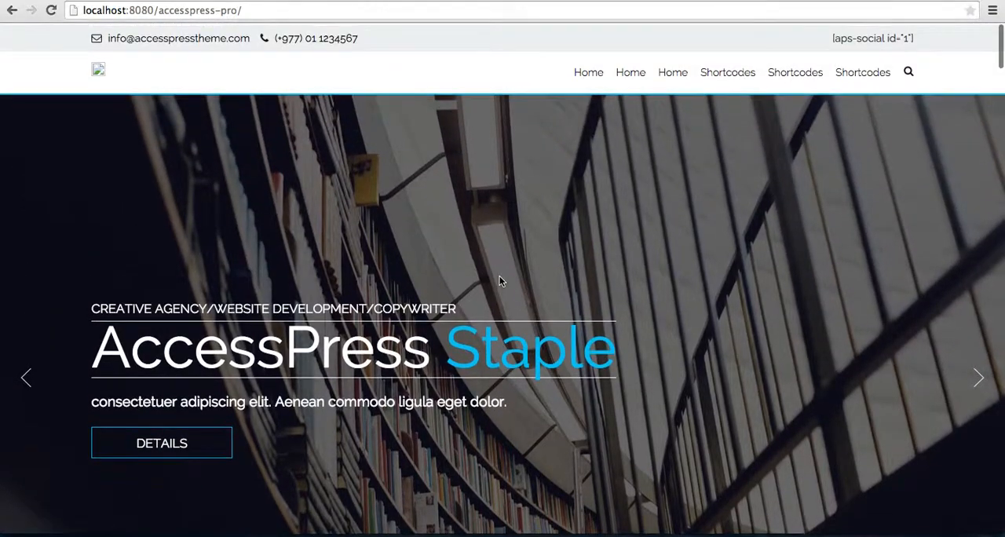
{"action": "scroll", "scroll_direction": "down", "scroll_amount": 3}
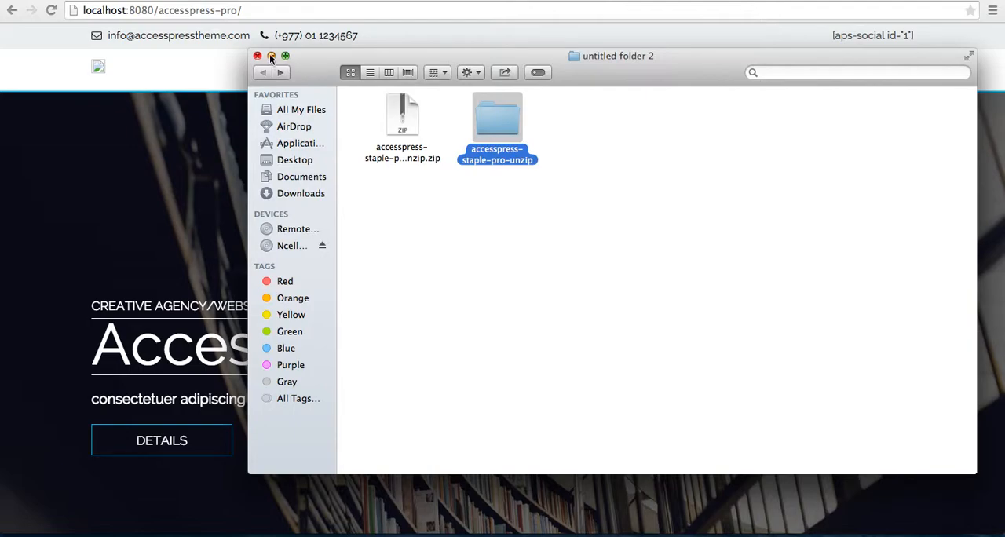
- Minimize the Finder window and scroll the homepage to the pricing table and back
{"action": "left_click", "coordinate": [257, 56]}
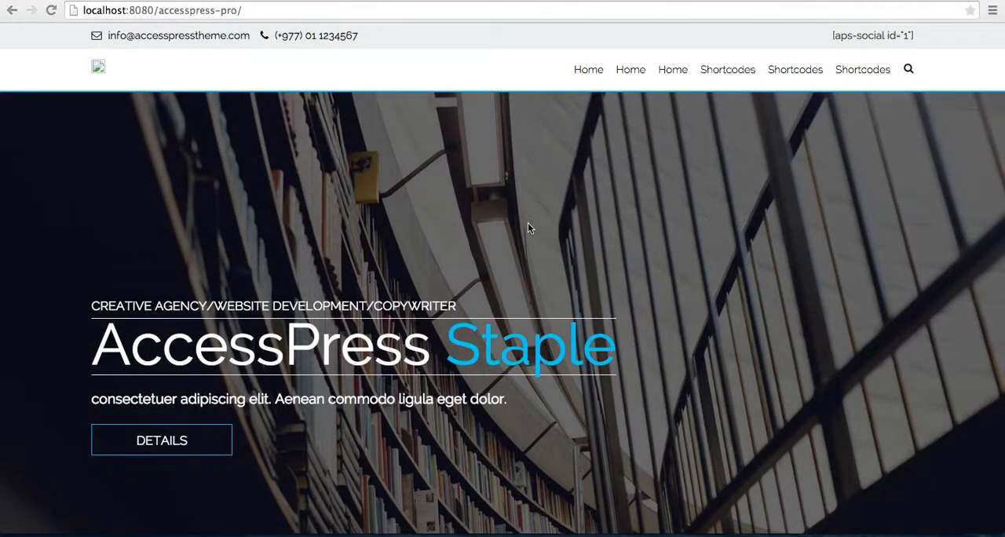
{"action": "scroll", "scroll_direction": "down", "scroll_amount": 3}
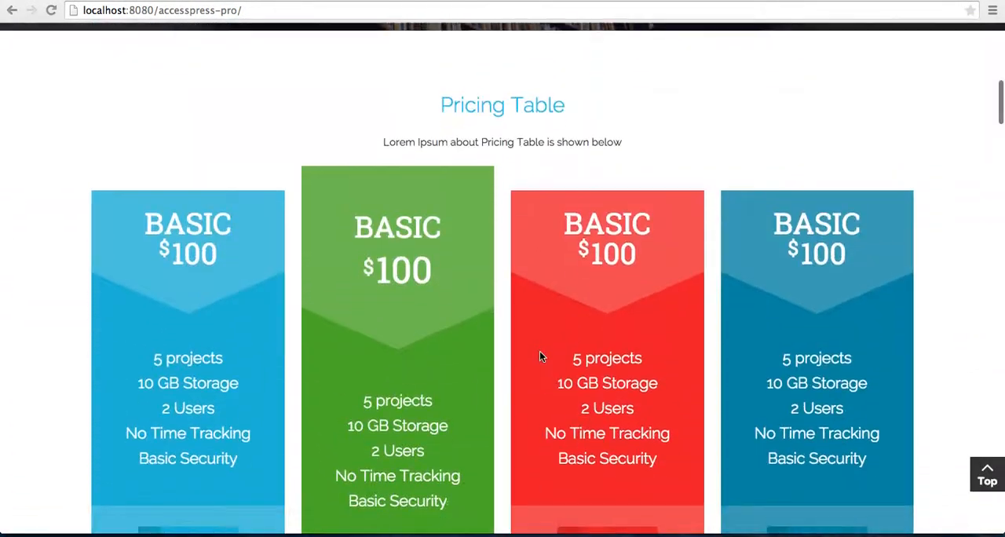
{"action": "scroll", "scroll_direction": "up", "scroll_amount": 3}
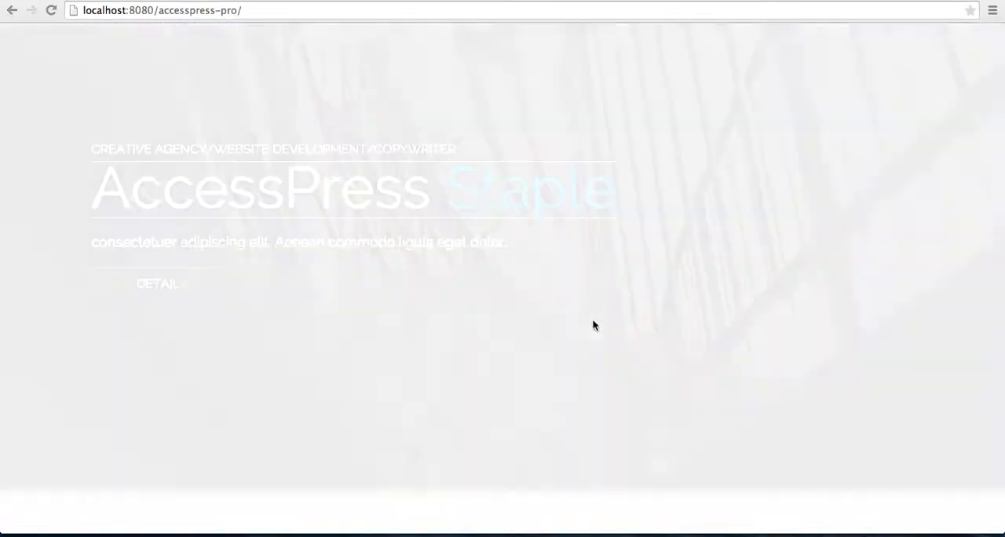